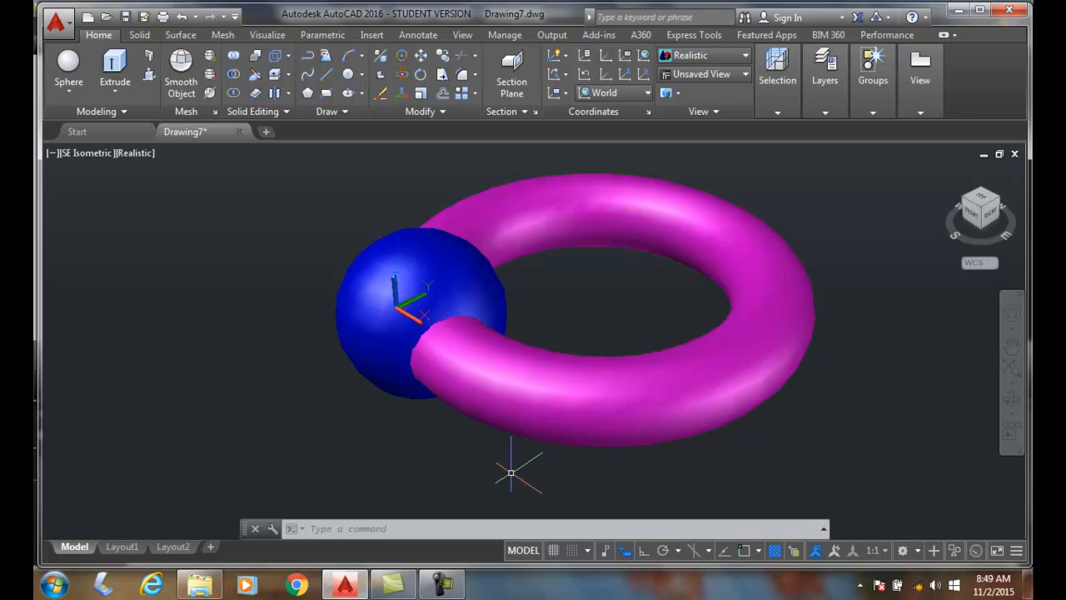
mouse_move(499, 475)
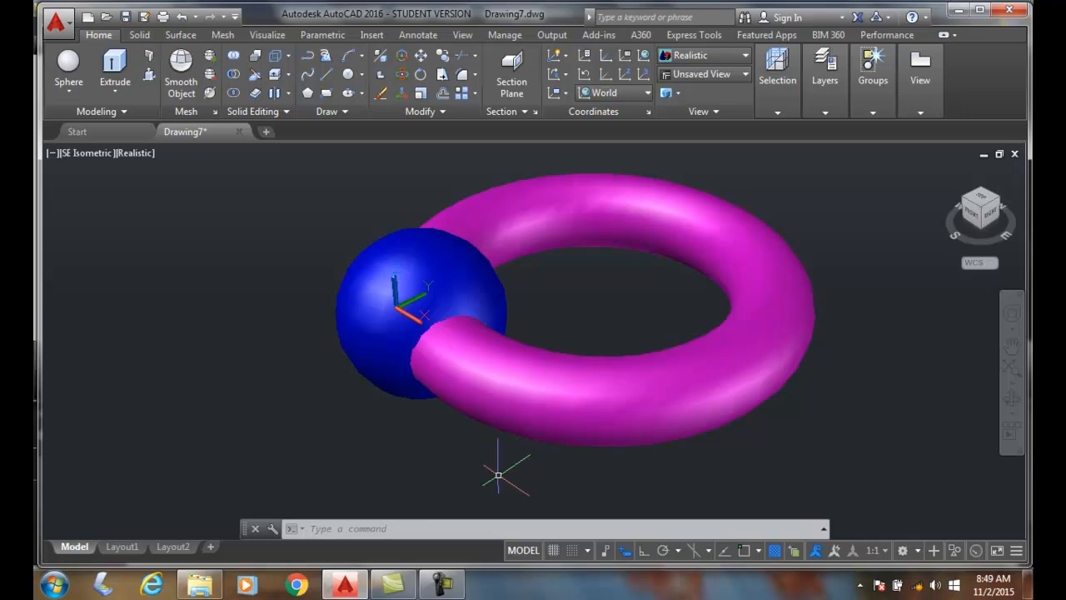
mouse_move(427, 459)
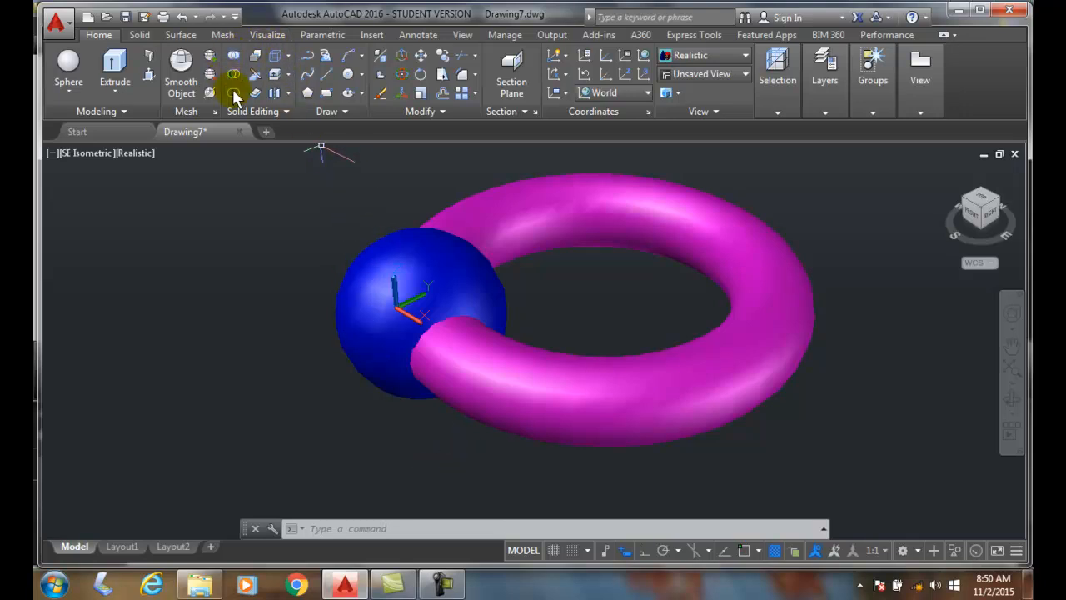
mouse_move(254, 55)
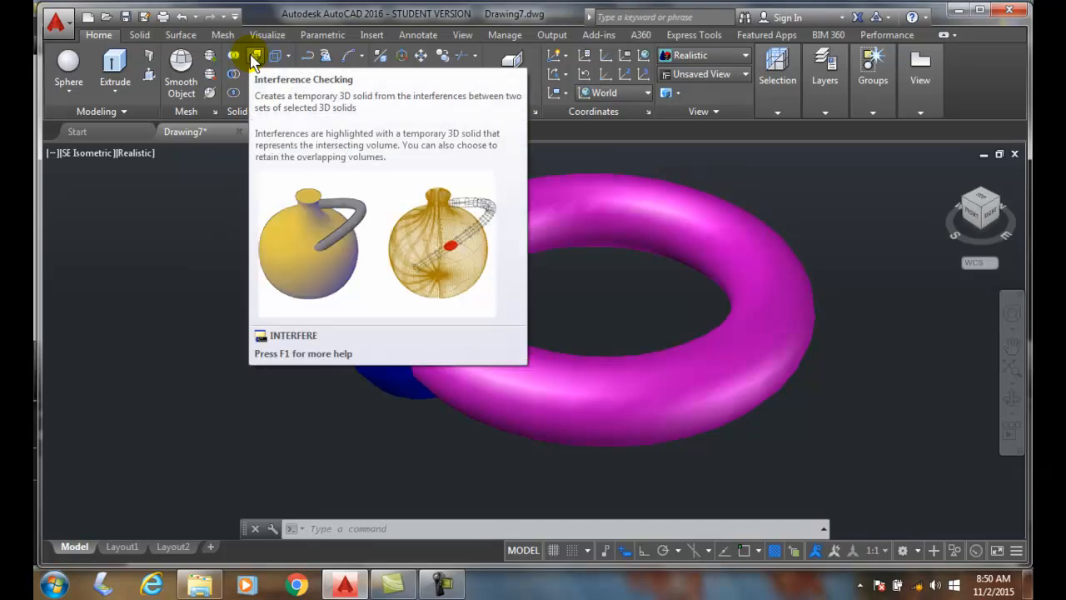
Step: Launch the INTERFERE command from the Solid Editing panel
click(255, 55)
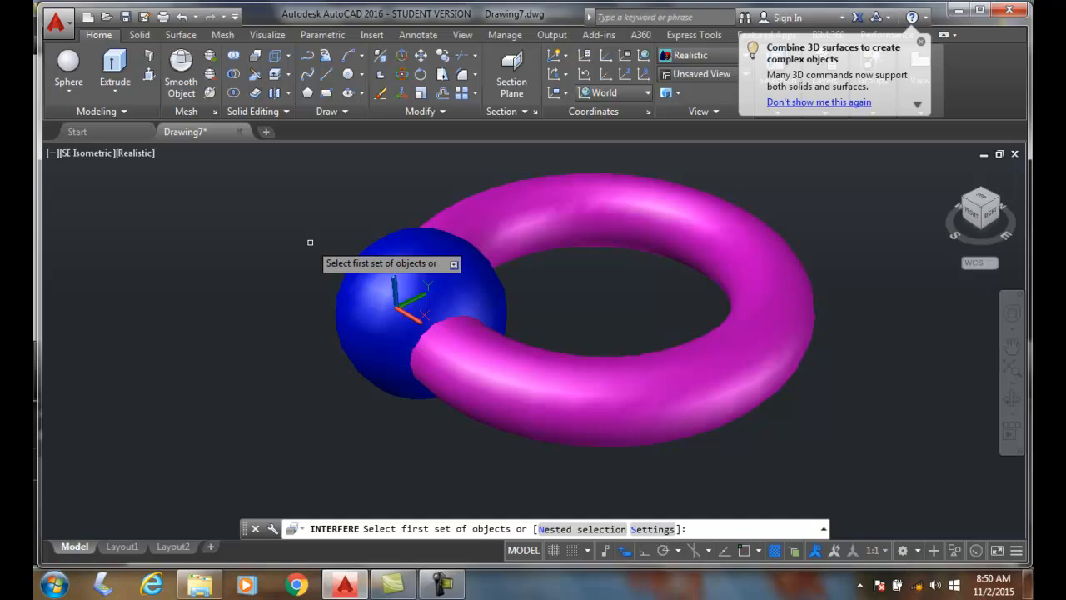
mouse_move(354, 444)
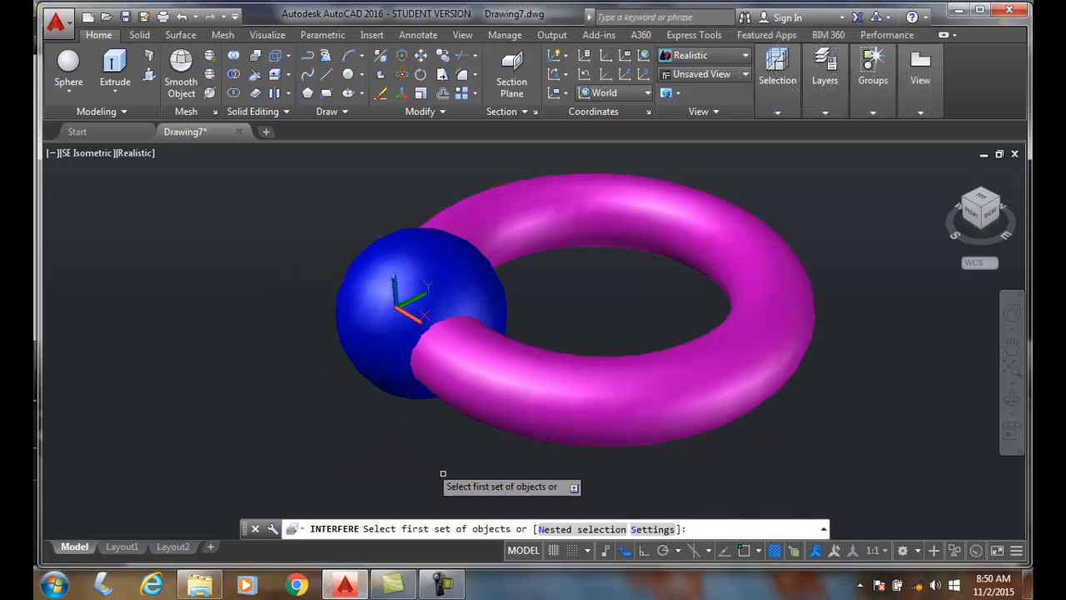
mouse_move(564, 499)
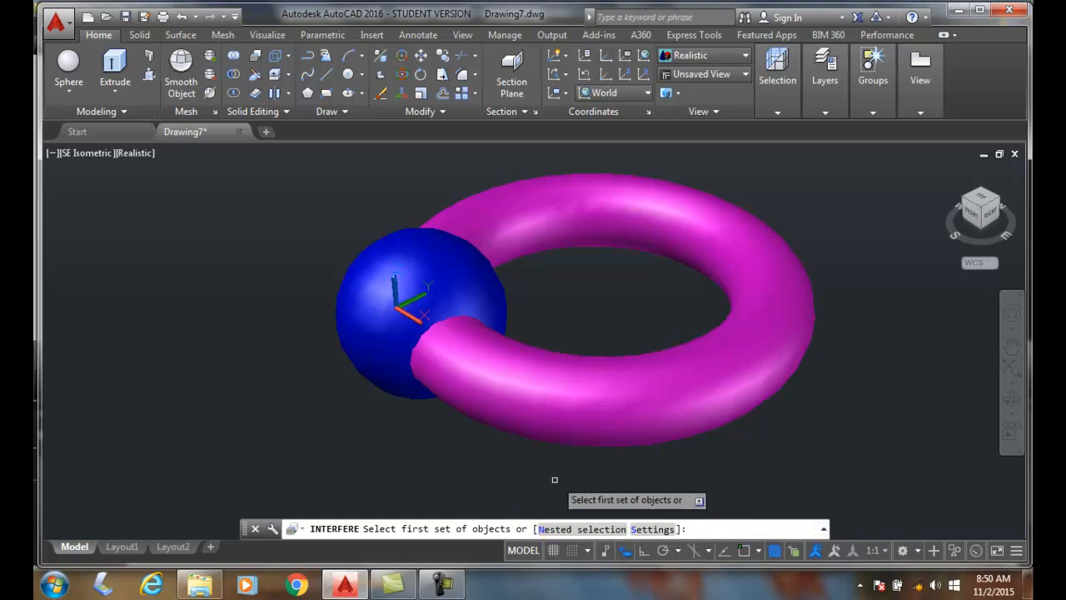
mouse_move(648, 472)
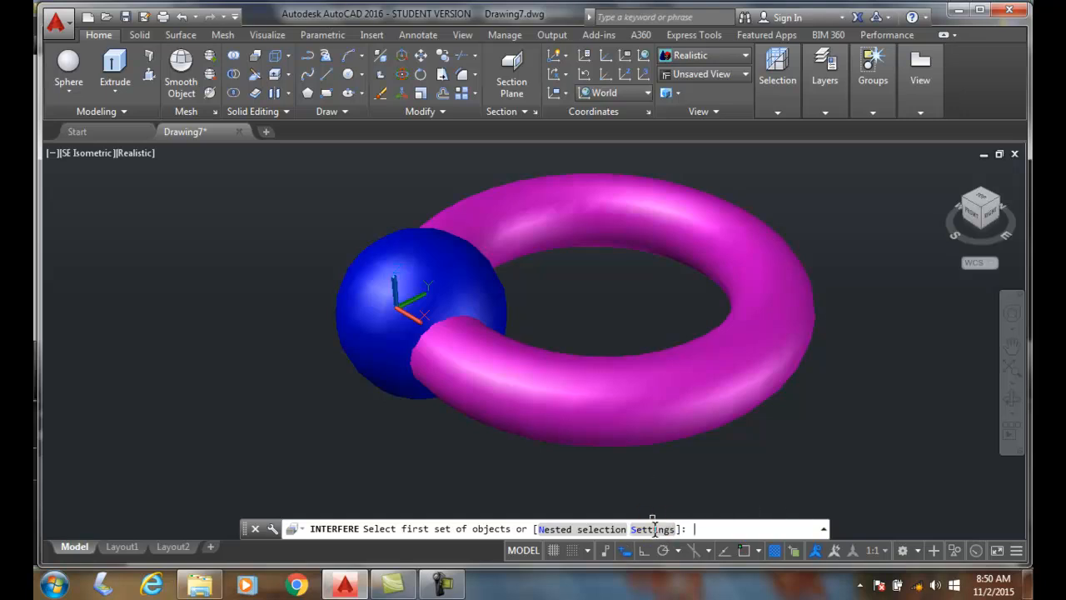
click(654, 529)
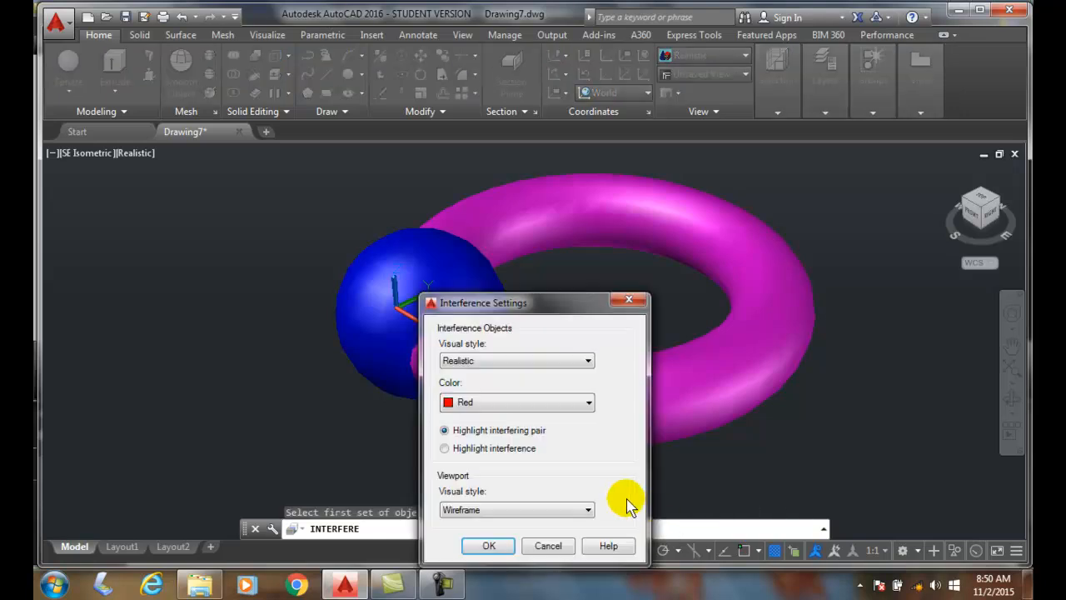
mouse_move(542, 387)
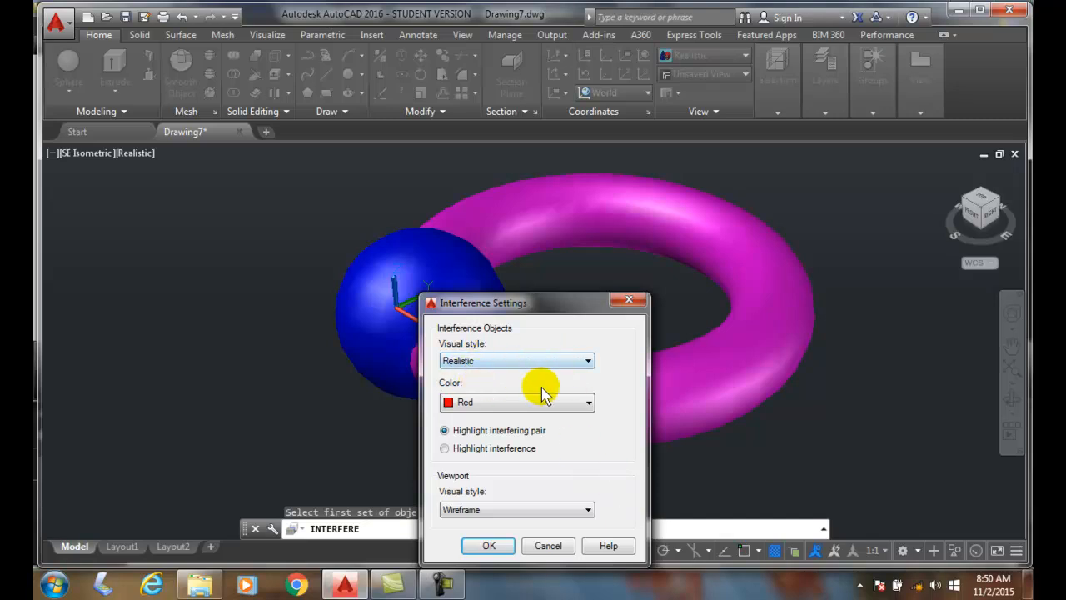
mouse_move(456, 351)
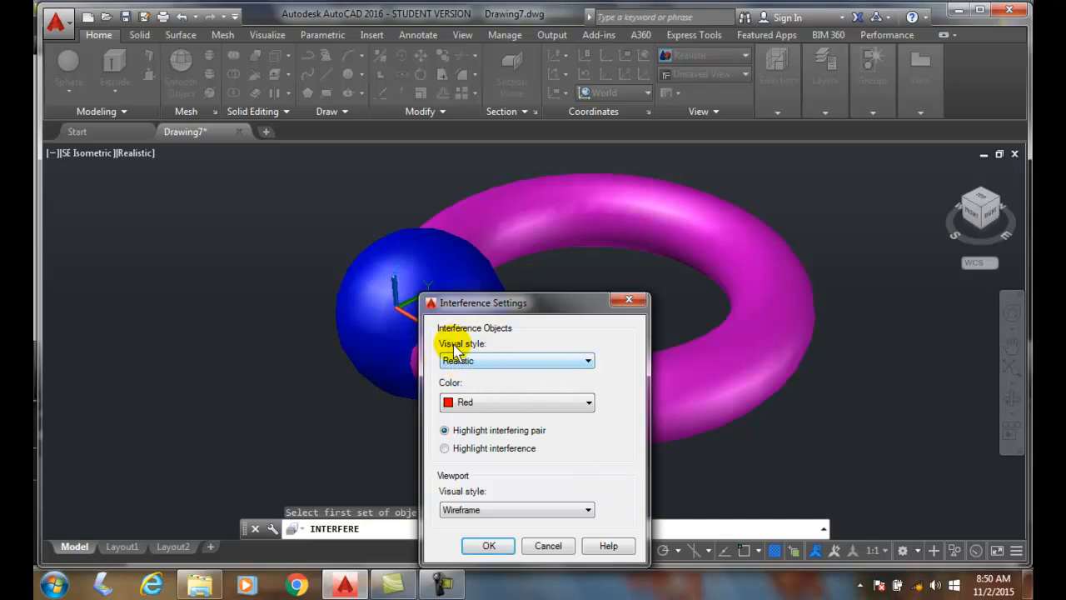
mouse_move(525, 371)
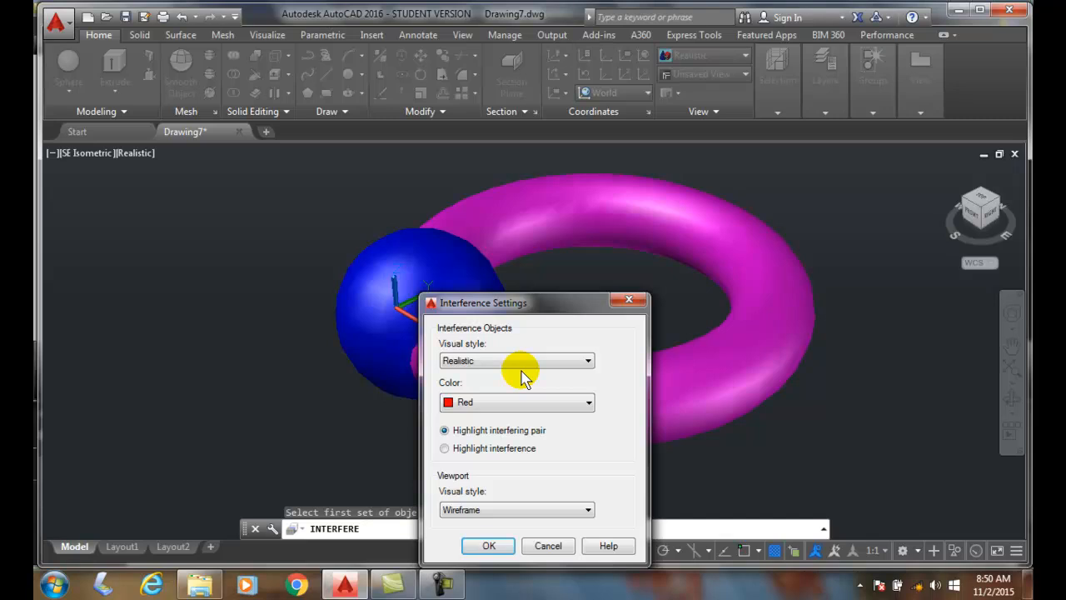
mouse_move(486, 384)
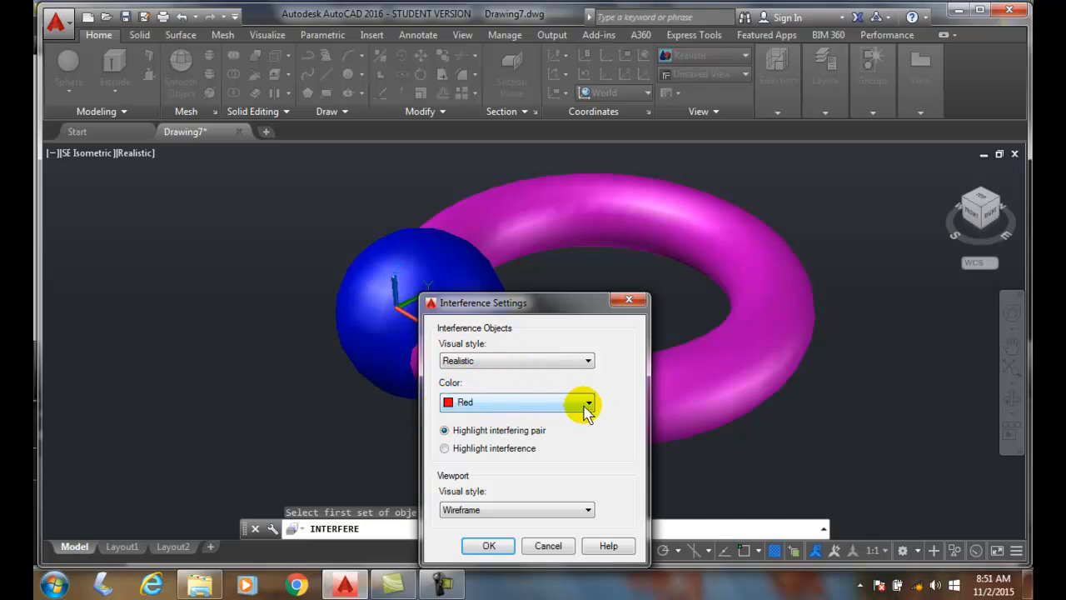
mouse_move(471, 404)
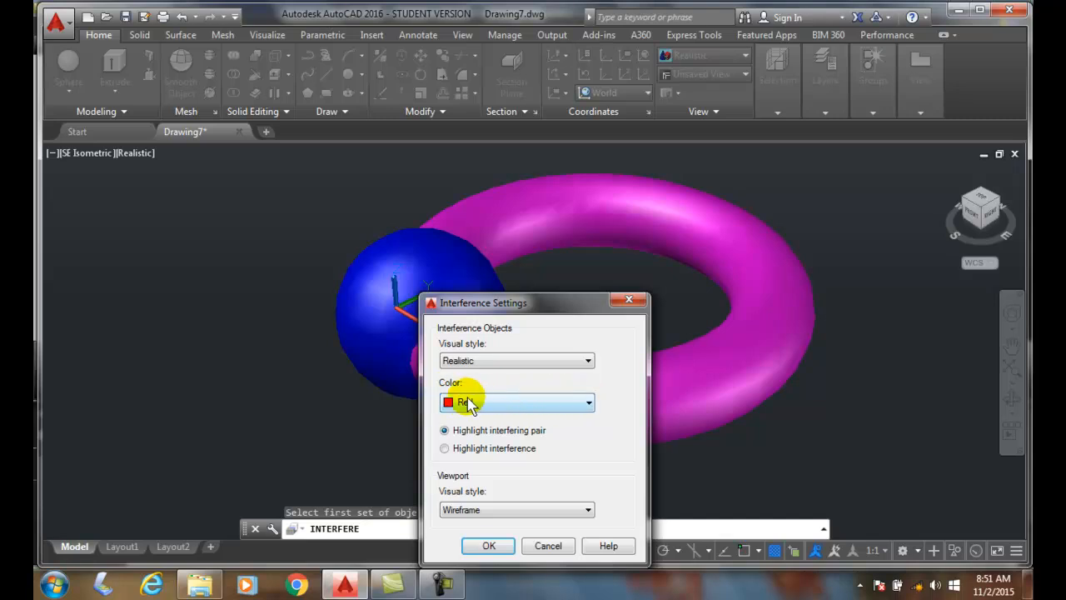
mouse_move(517, 414)
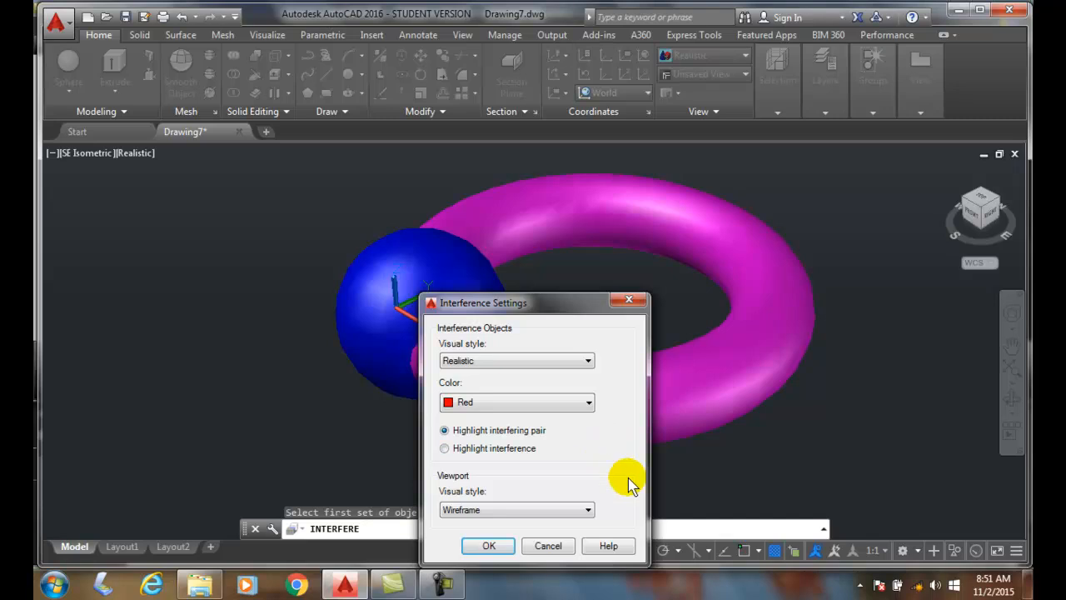
mouse_move(470, 500)
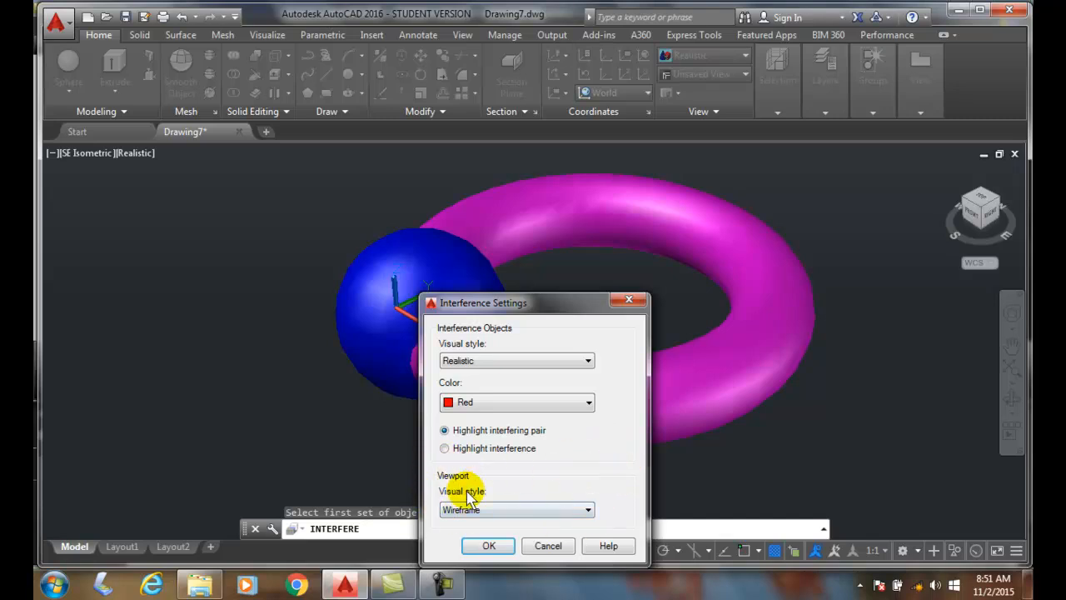
click(489, 545)
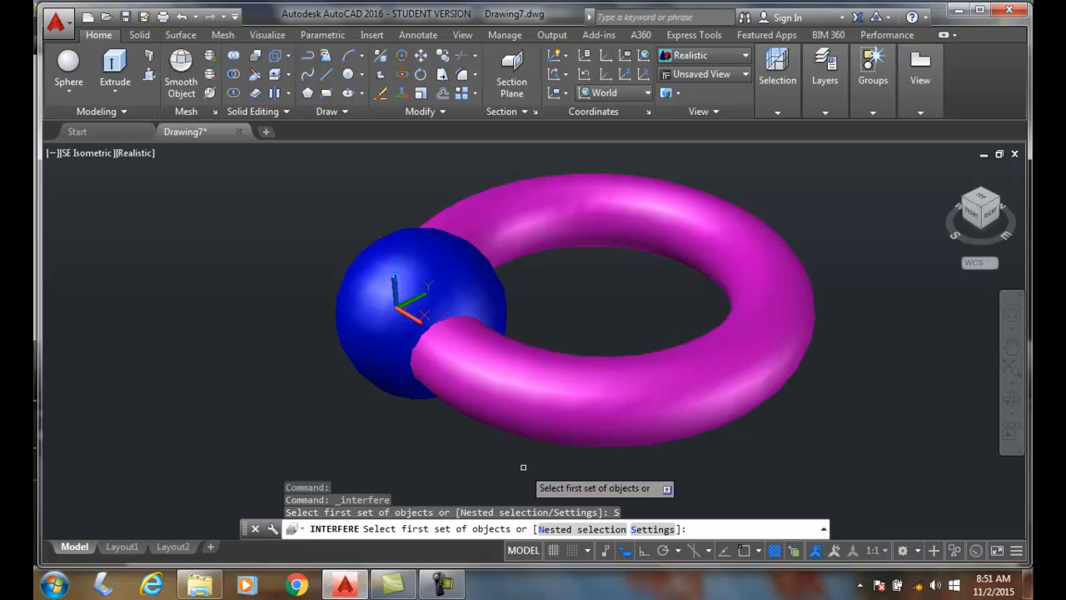
Step: Pick the blue sphere as the first set of solids to check
click(416, 317)
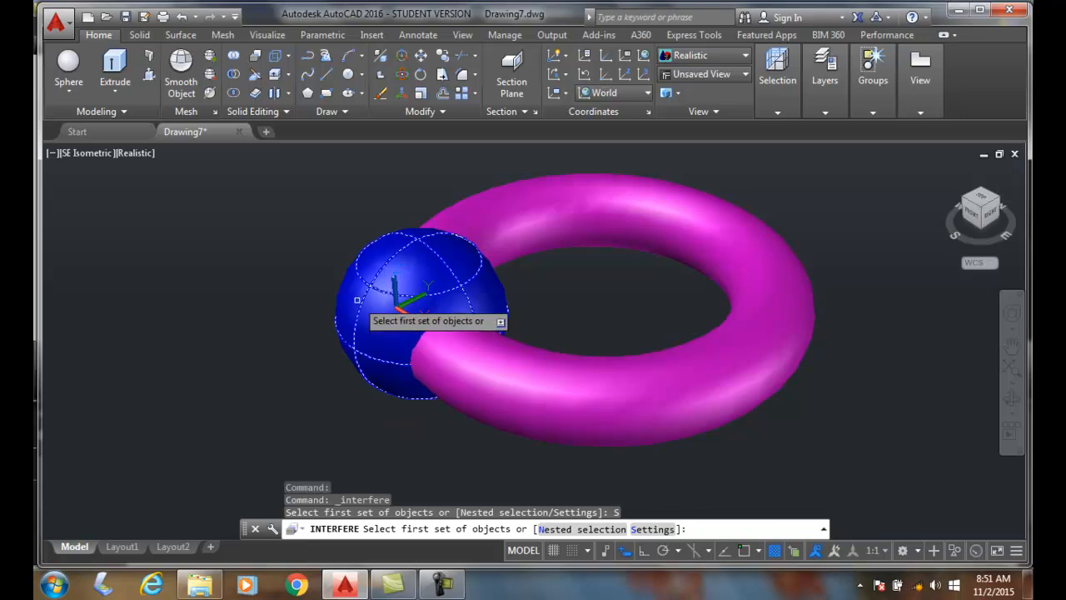
click(400, 312)
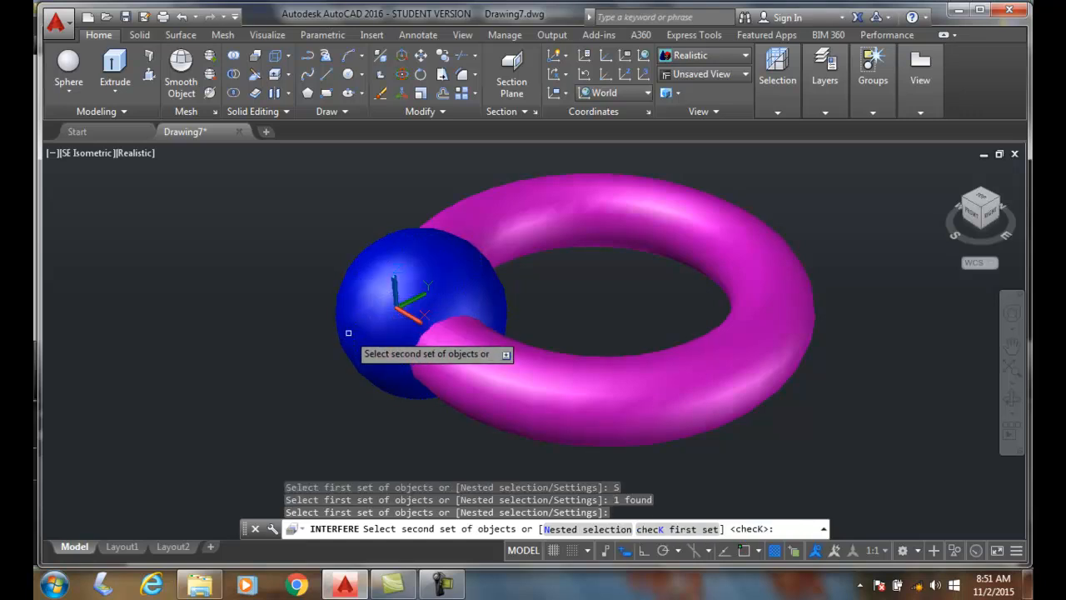
mouse_move(478, 436)
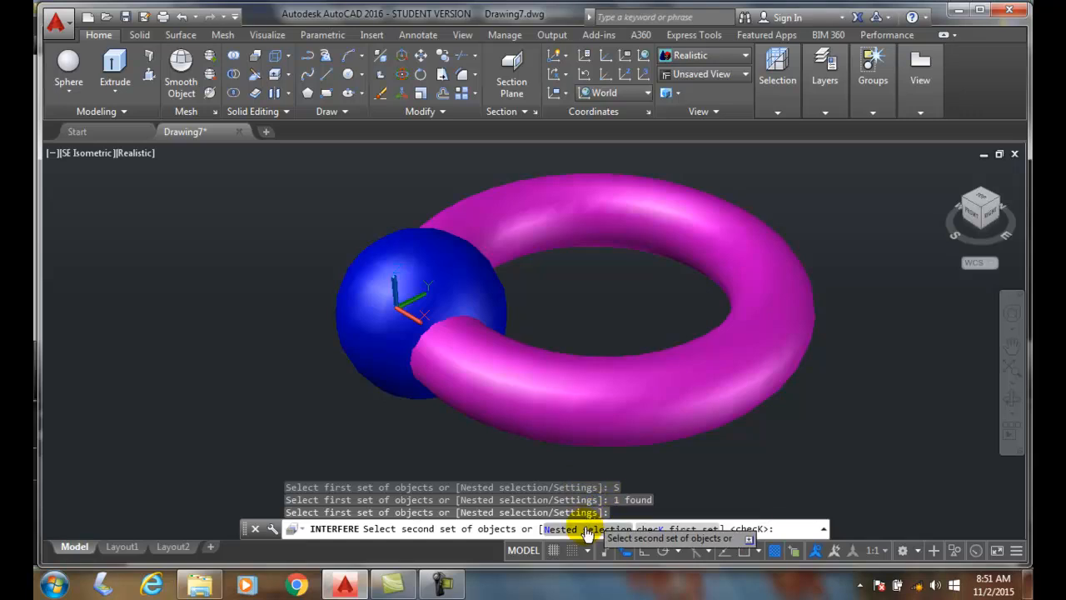
mouse_move(805, 450)
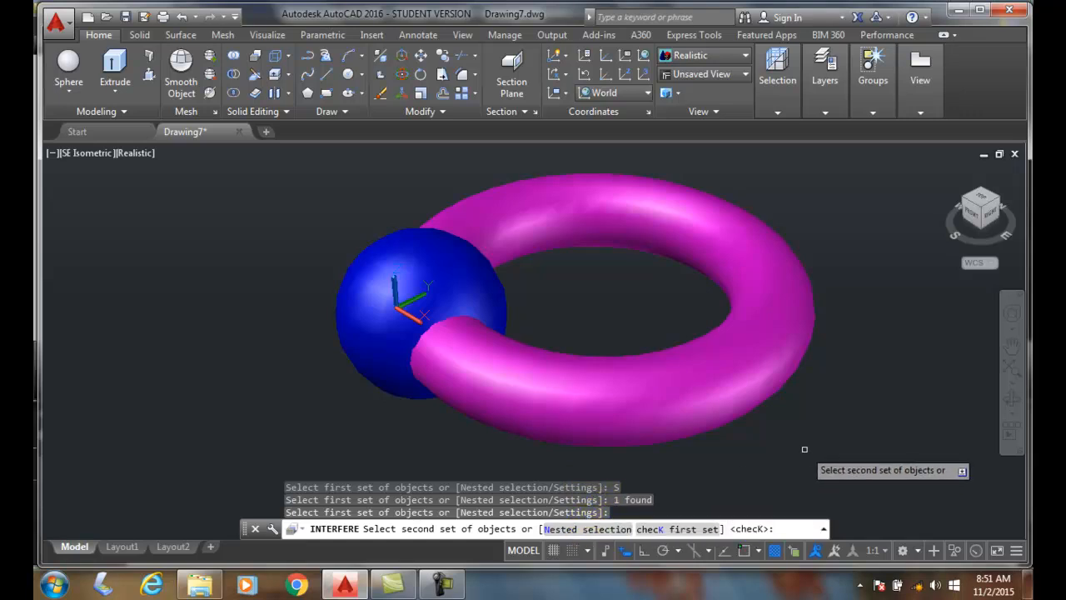
mouse_move(738, 450)
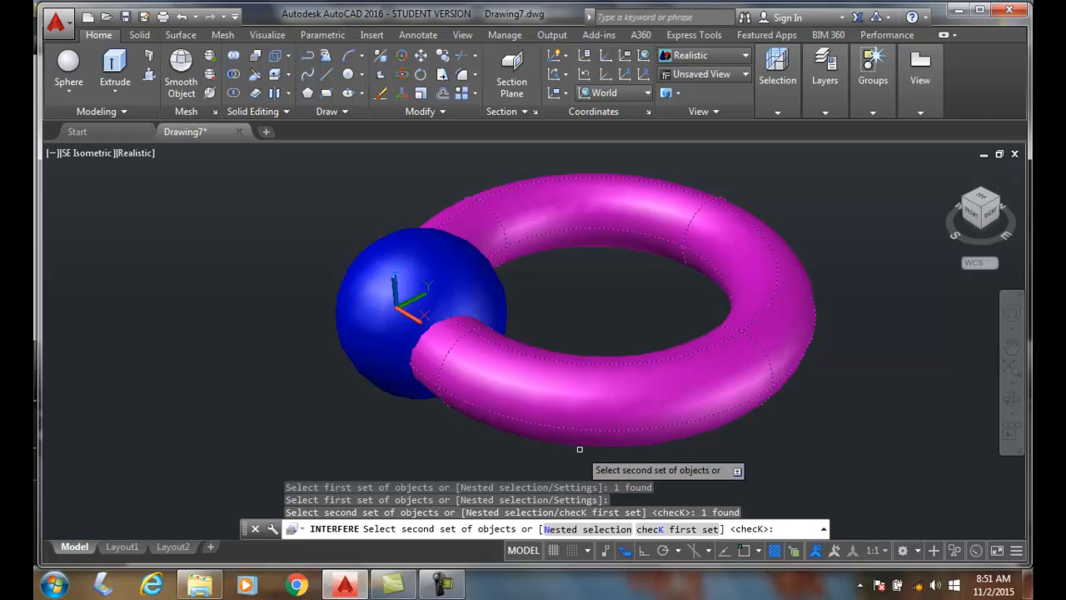
mouse_move(768, 459)
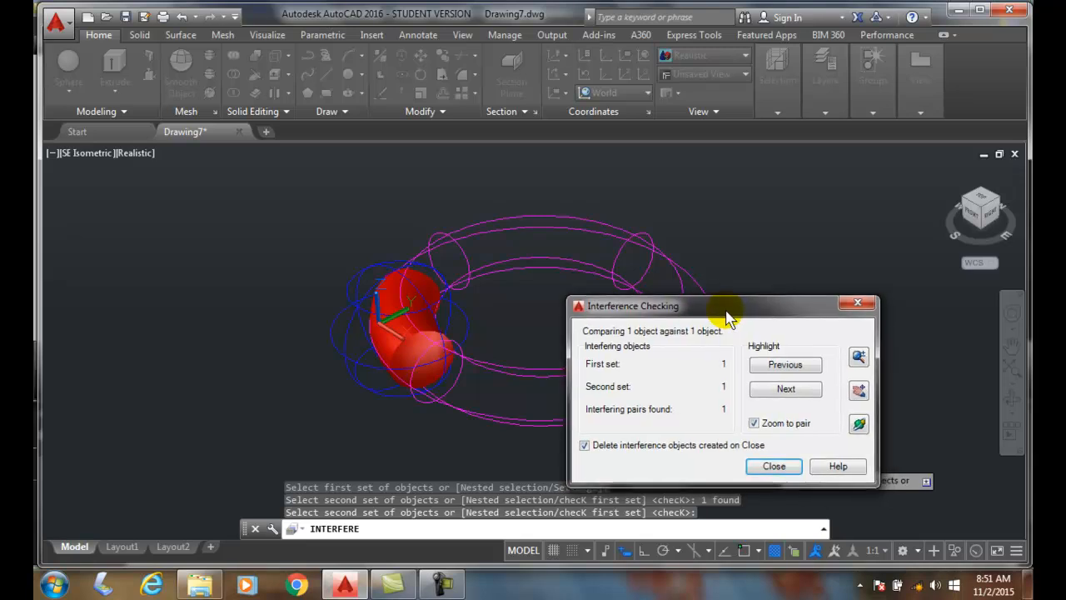
mouse_move(750, 364)
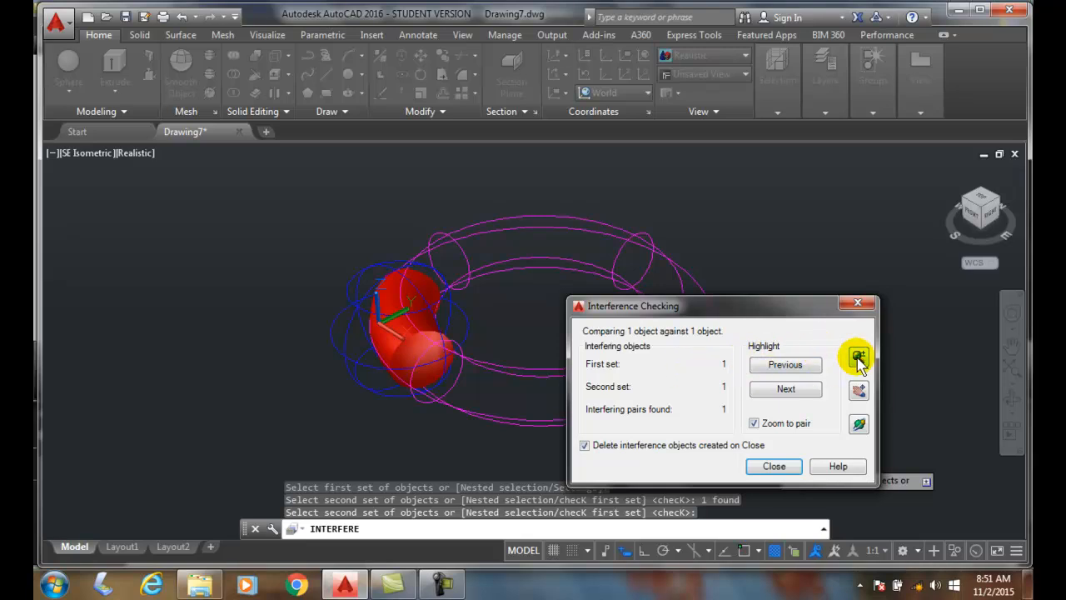
mouse_move(858, 357)
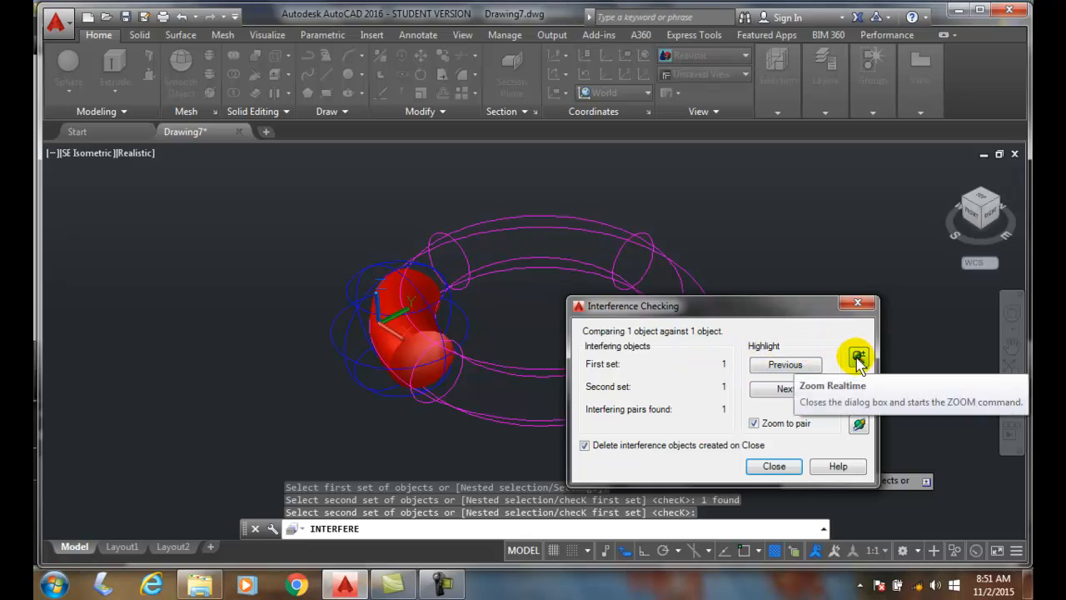
Step: Use Zoom Realtime in the Interference Checking dialog to enlarge the red overlap solid
click(859, 358)
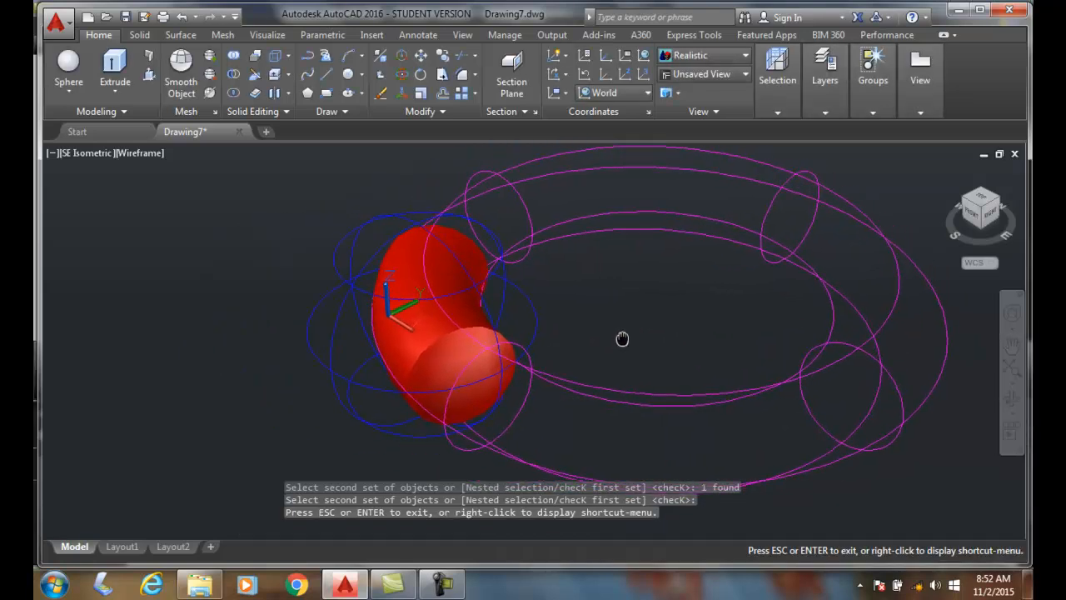
Step: Zoom closer and orbit around the red interference solid, then return to the interference results
drag(623, 339, 609, 340)
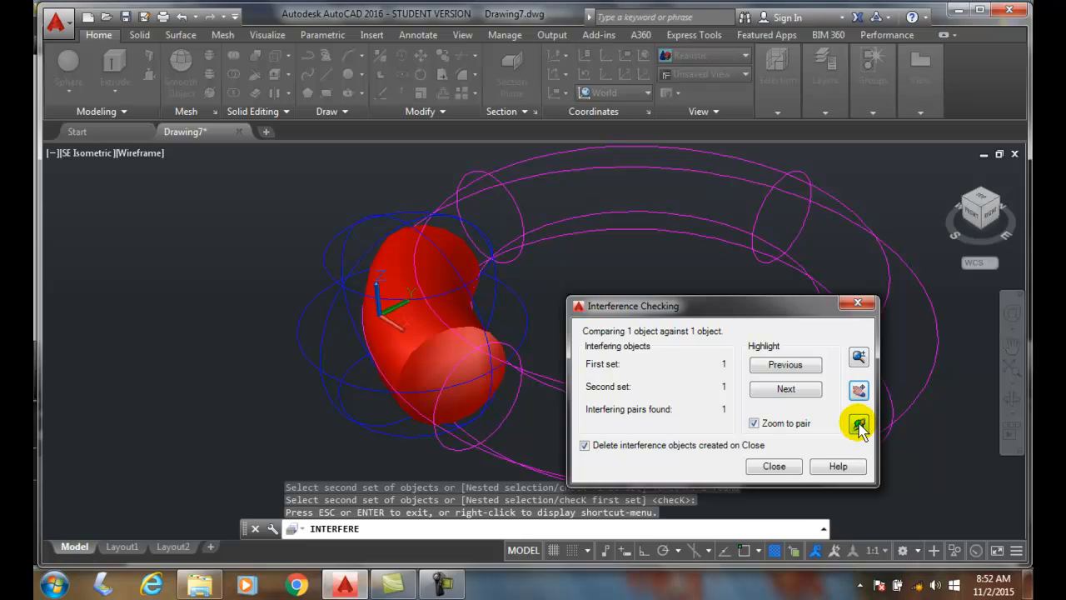
mouse_move(859, 424)
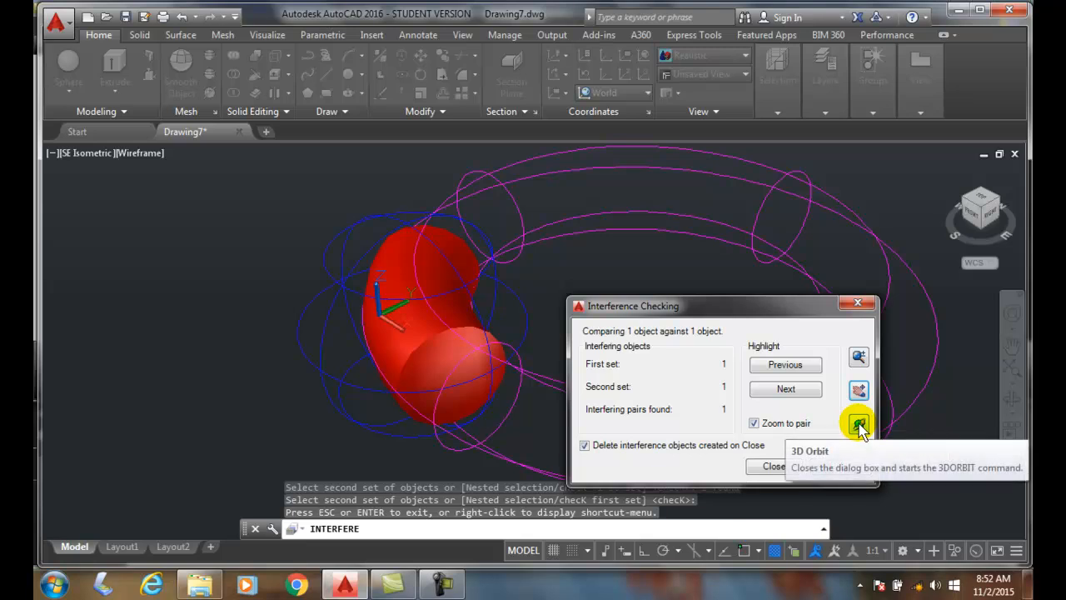
click(858, 423)
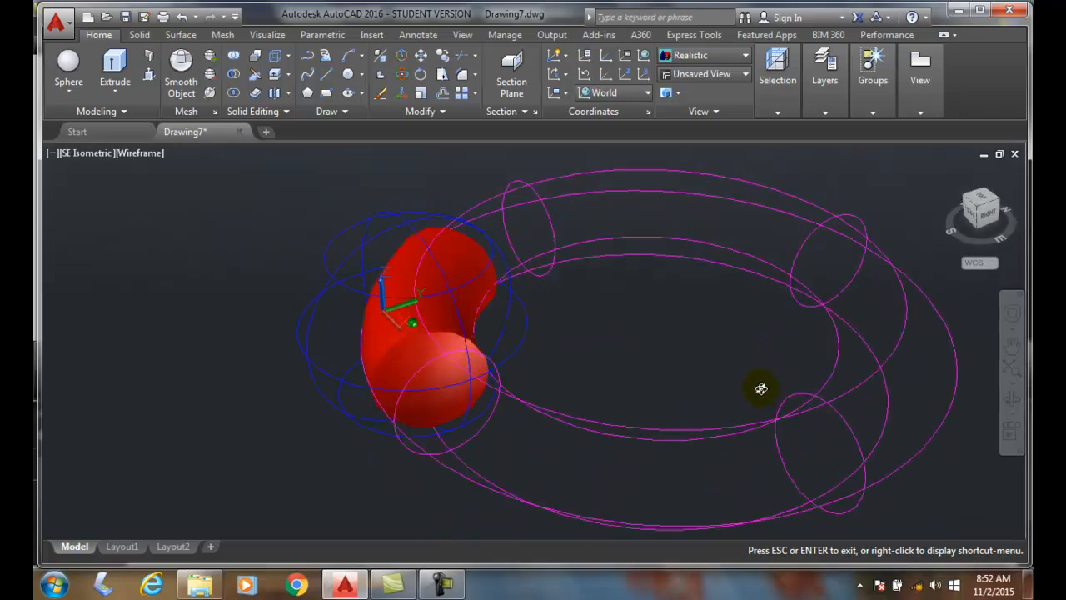
drag(760, 388, 758, 396)
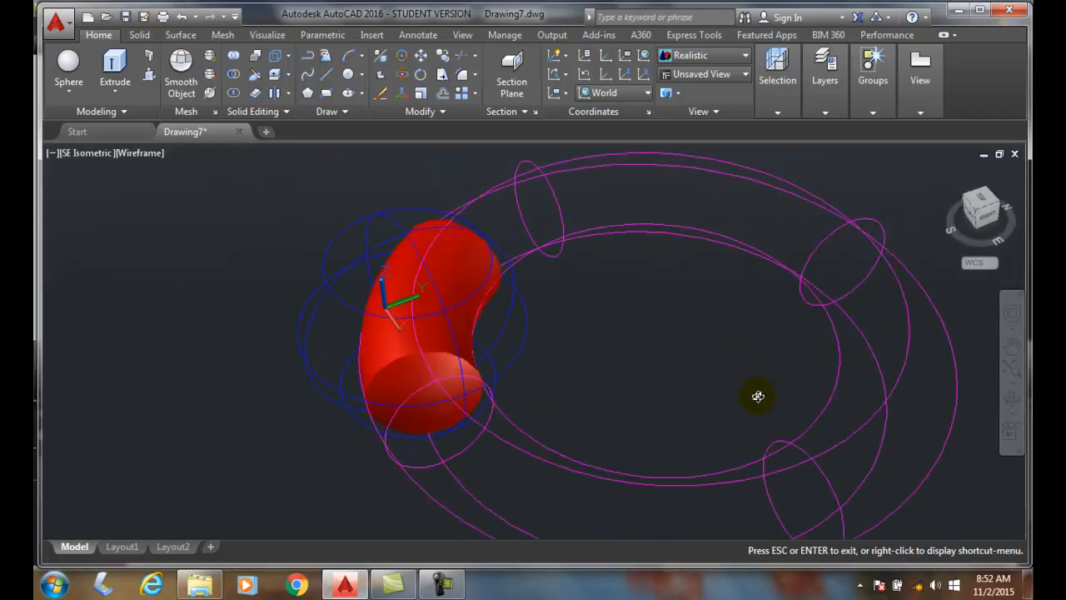
right_click(758, 396)
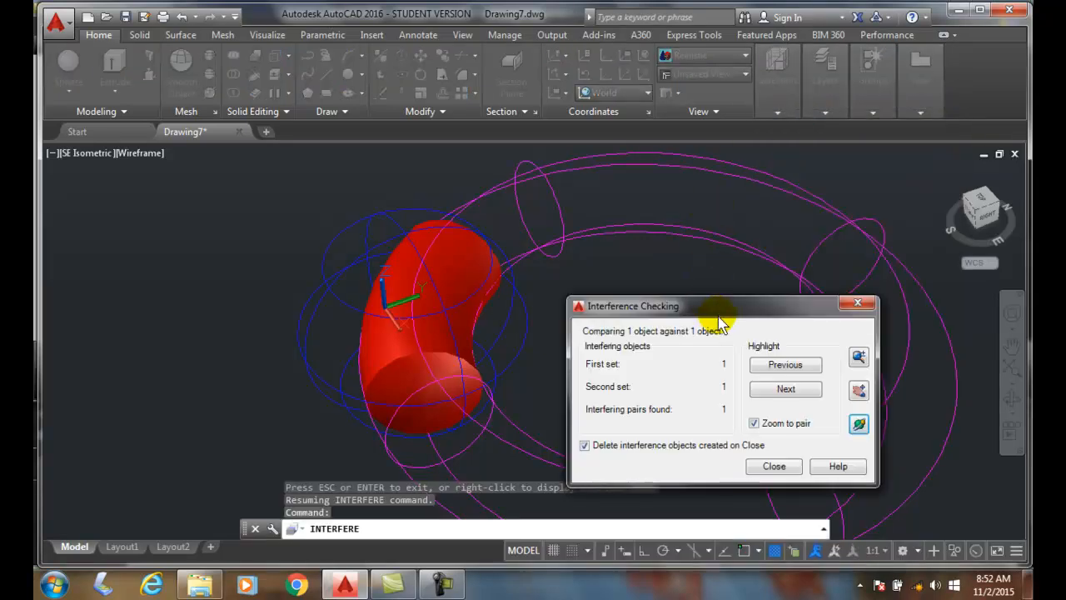
mouse_move(808, 433)
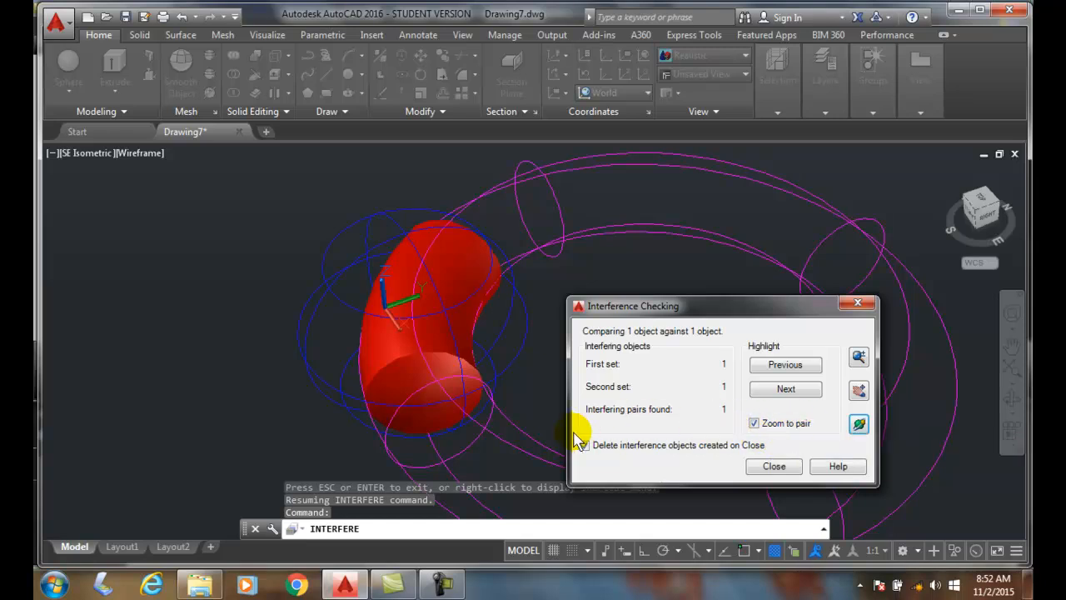
Step: Clear 'Delete interference objects created on Close' and close the Interference Checking dialog
click(583, 444)
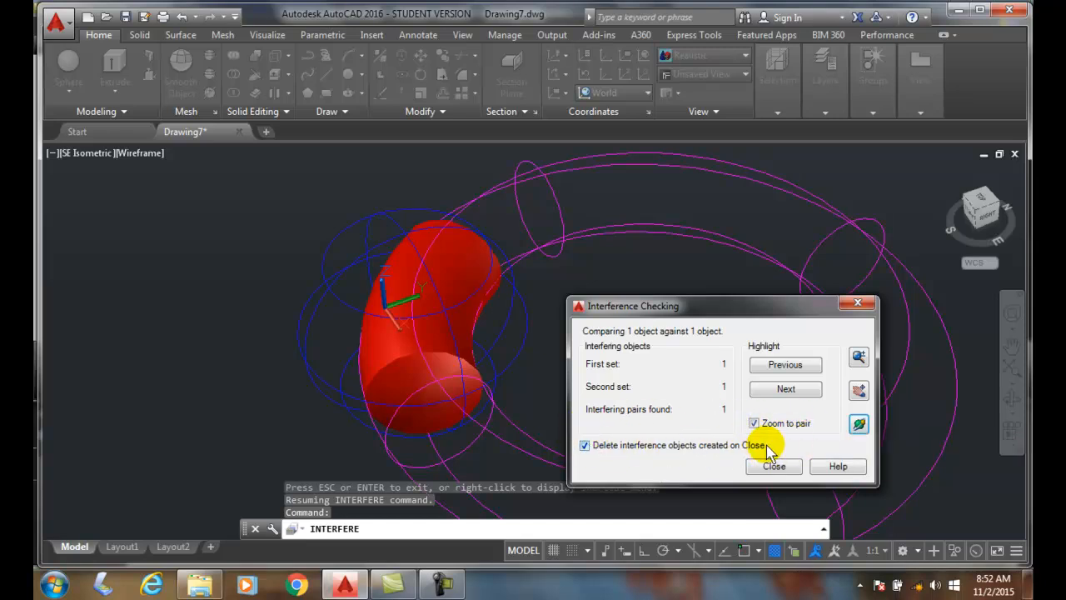
mouse_move(673, 454)
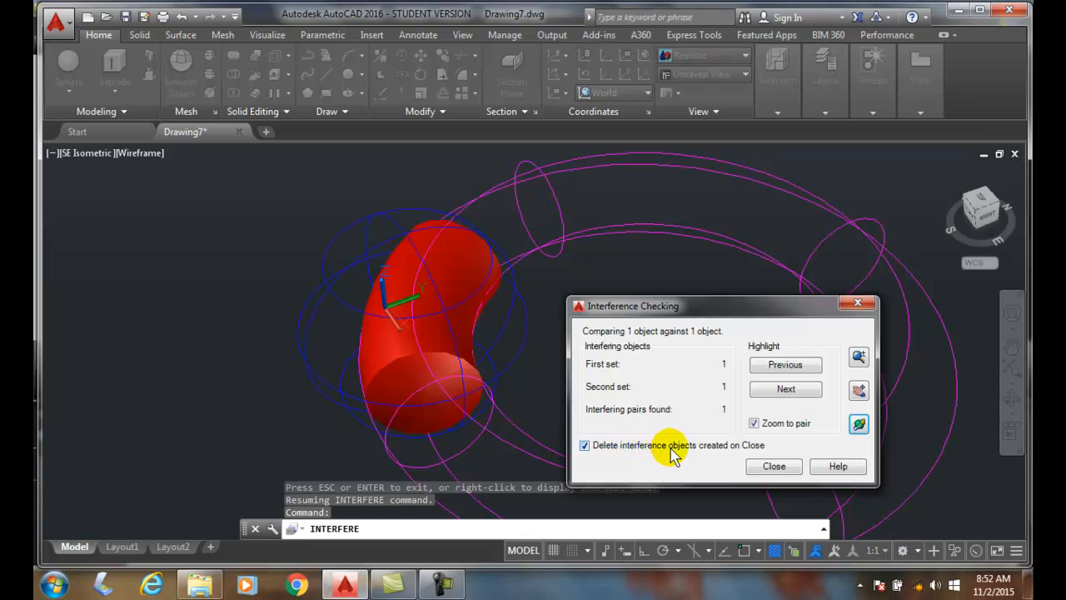
mouse_move(739, 450)
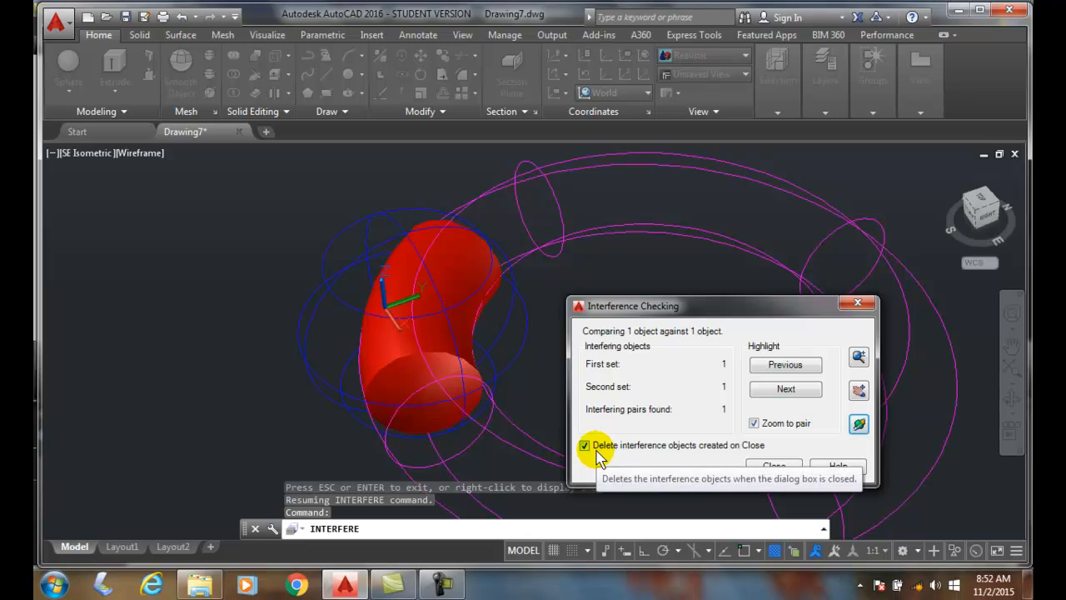
click(585, 445)
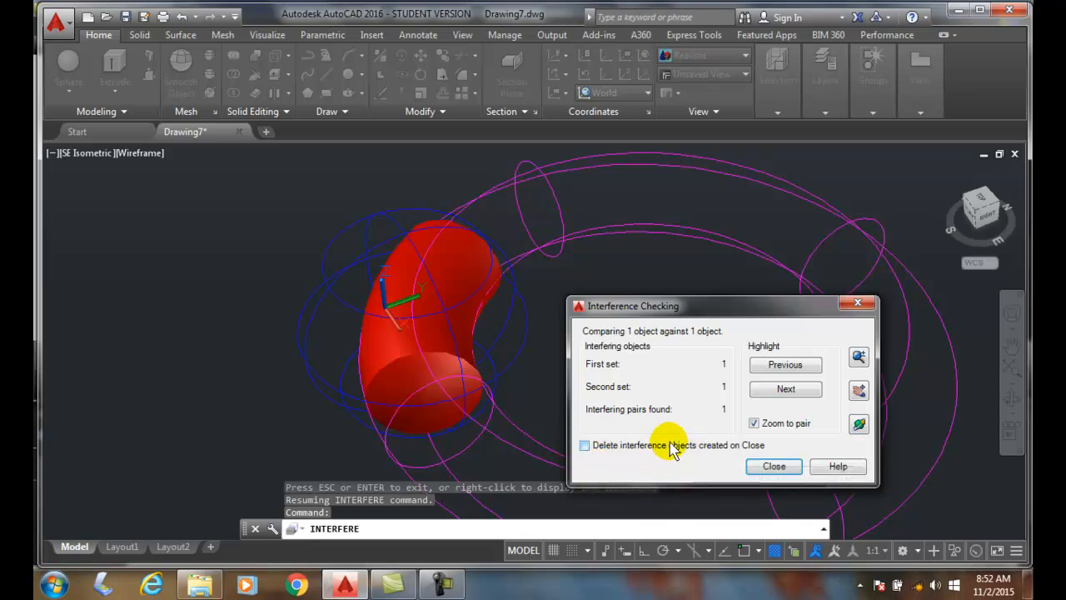
mouse_move(640, 464)
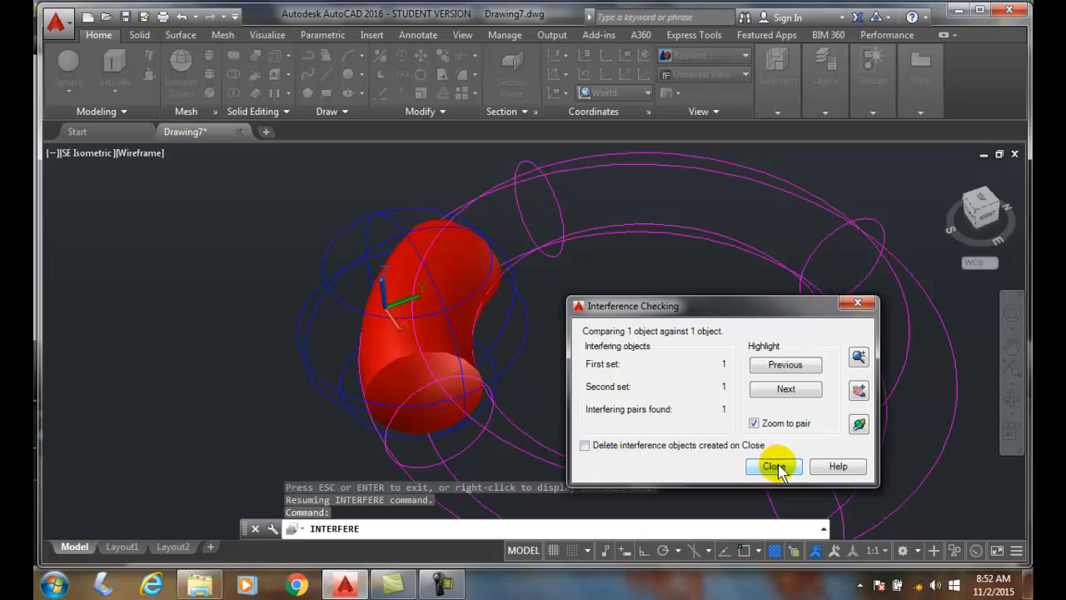
mouse_move(774, 465)
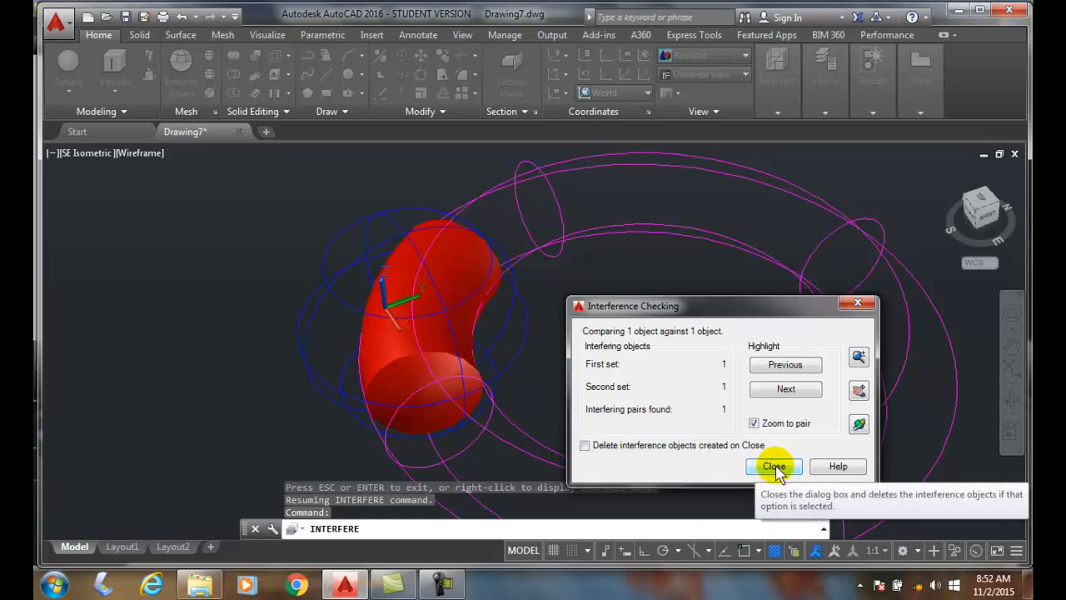
click(773, 466)
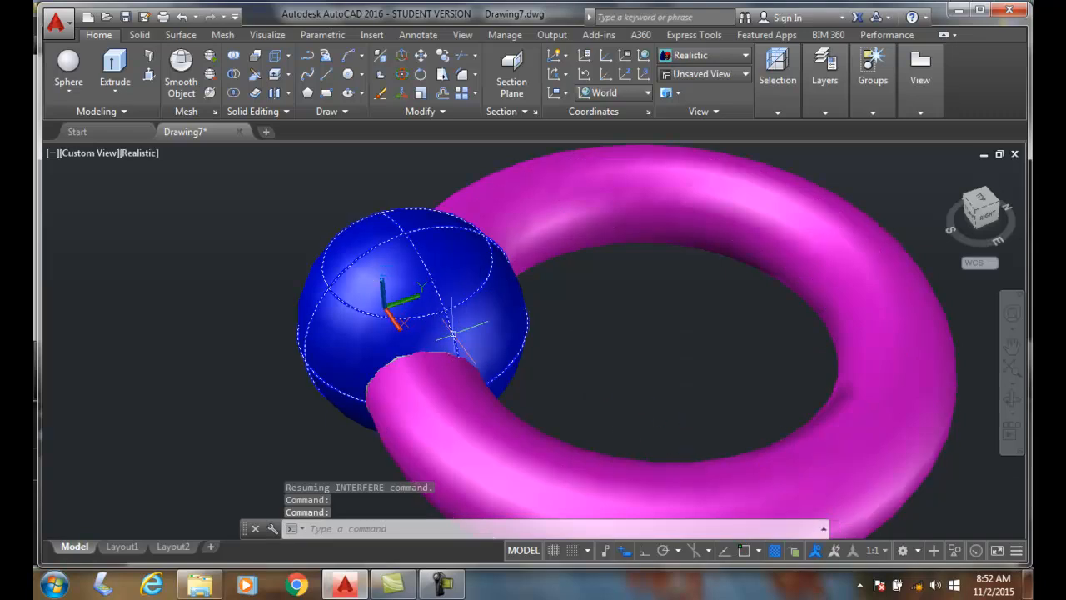
mouse_move(641, 298)
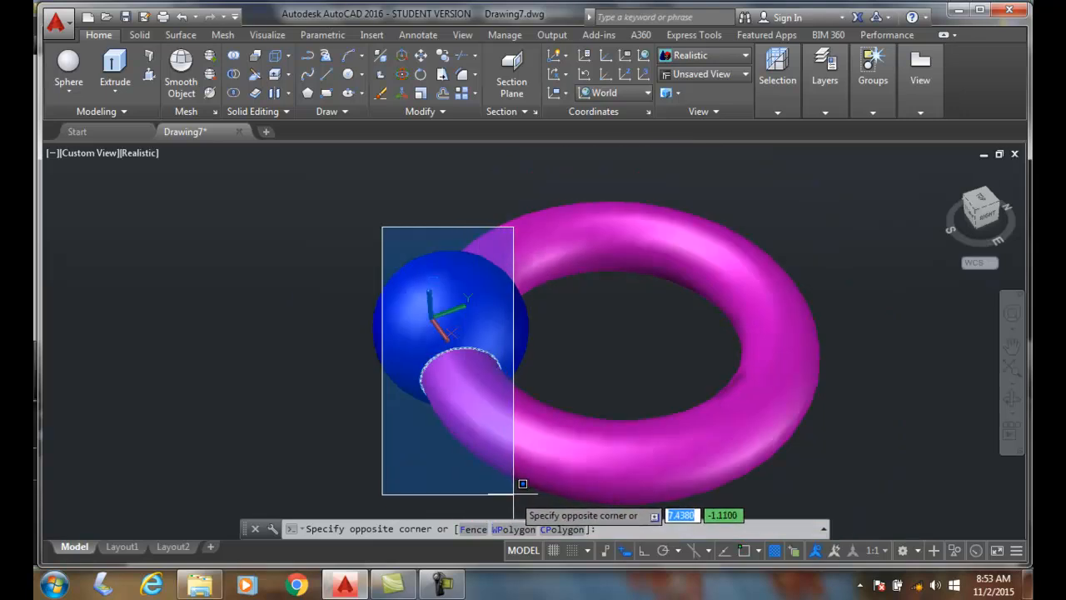
mouse_move(525, 486)
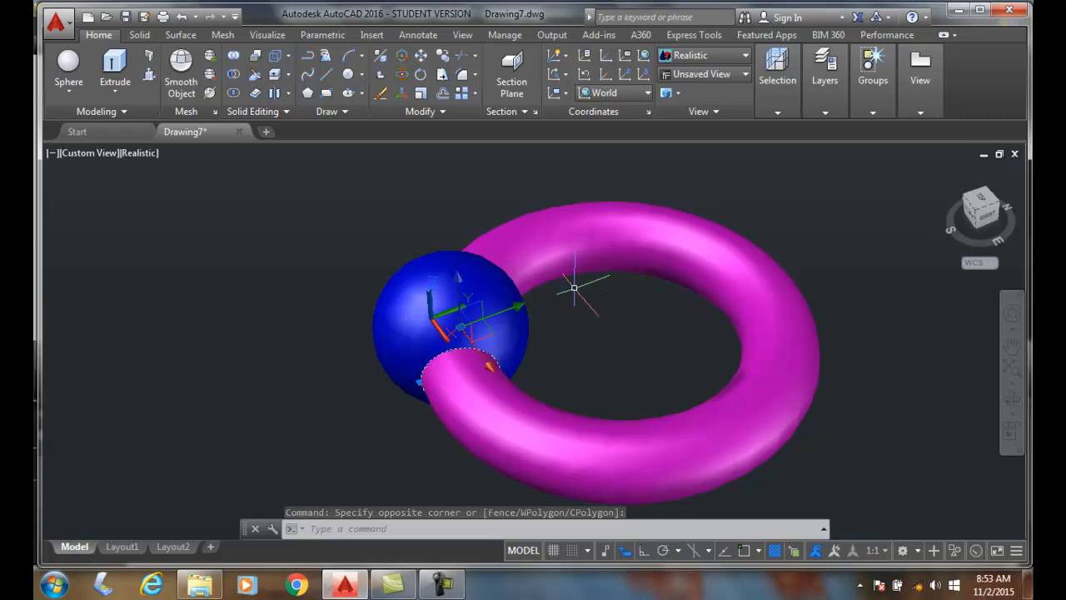
Step: Expand the Layers panel and open the Layer Properties Manager listing the Interference Check layer
click(825, 71)
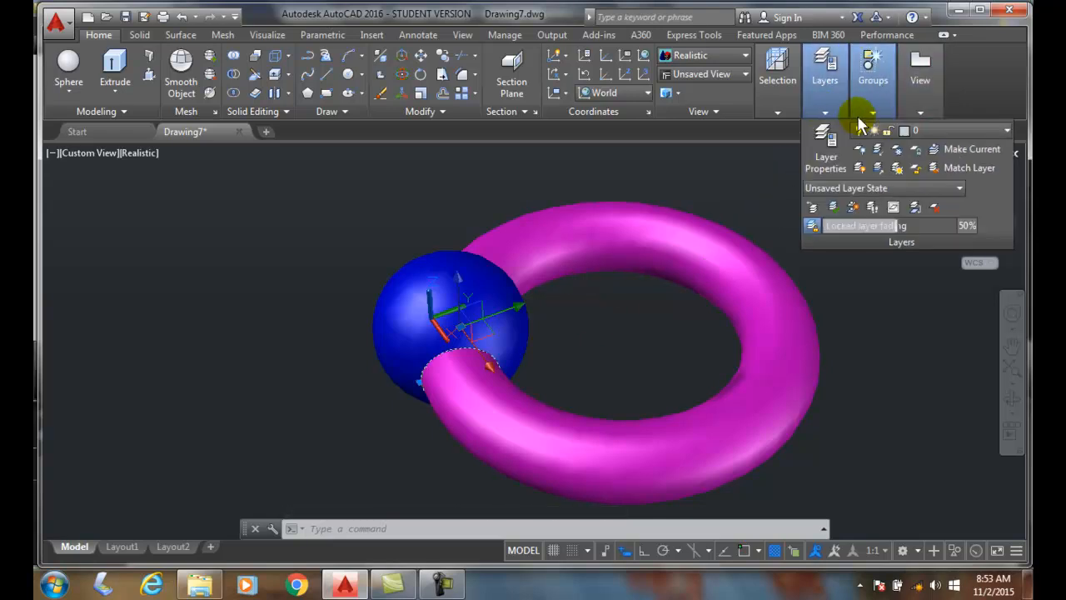
mouse_move(1007, 131)
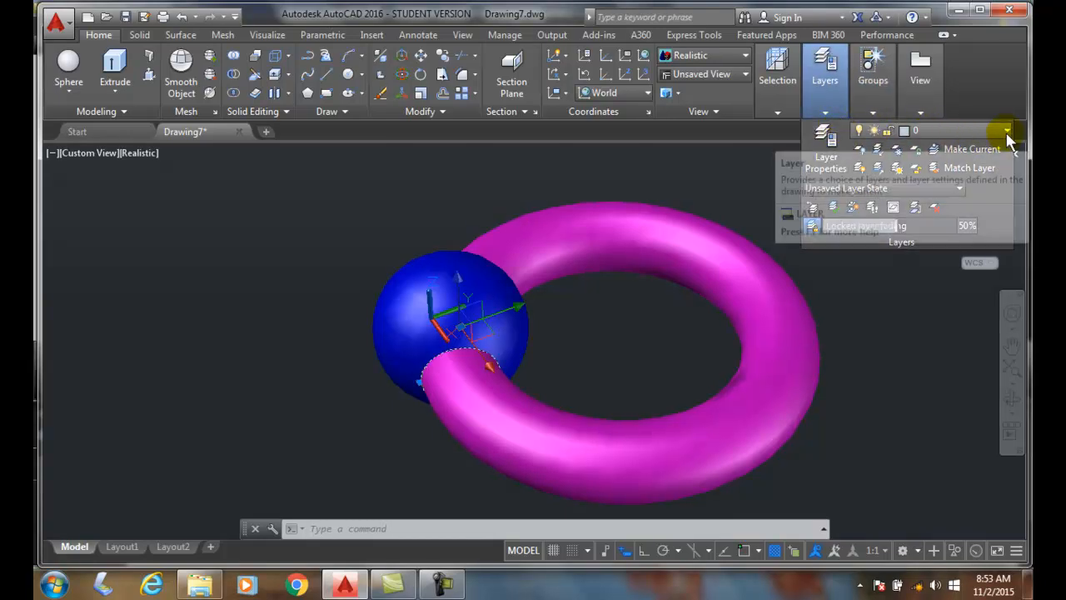
click(1007, 130)
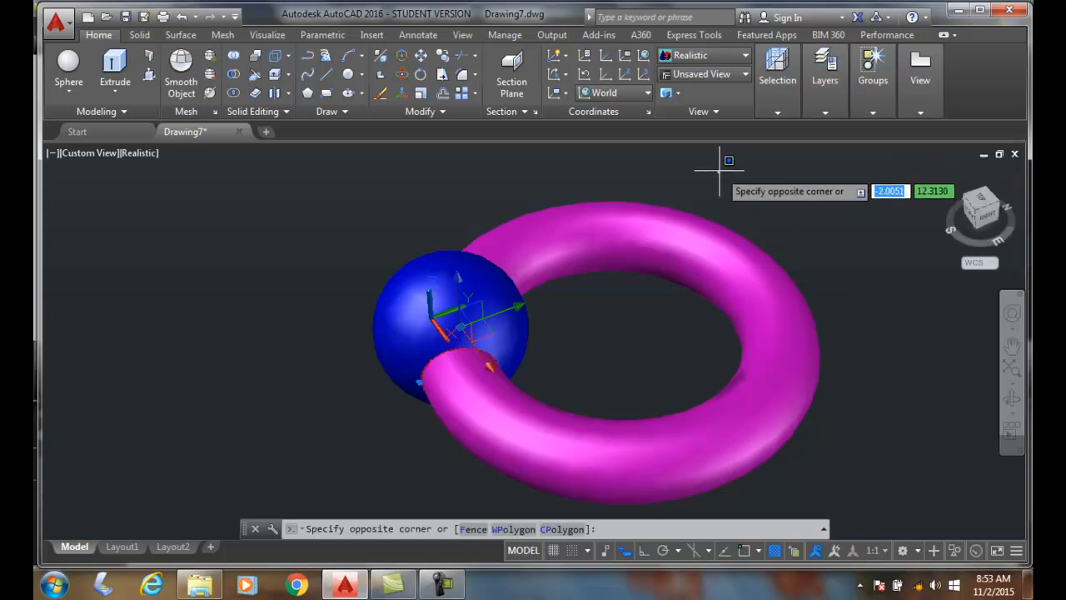
click(824, 80)
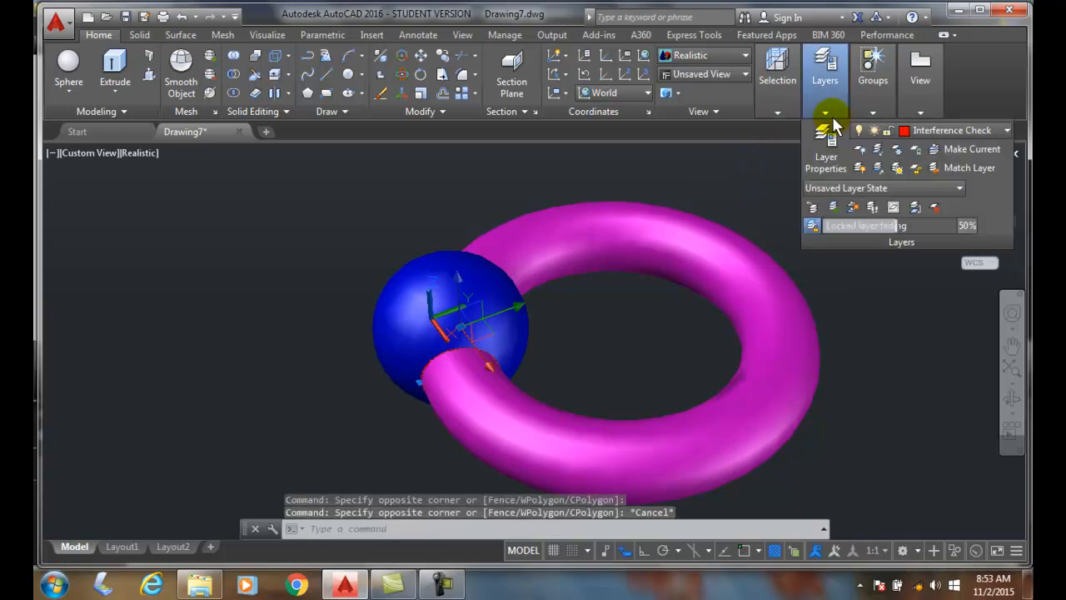
click(825, 150)
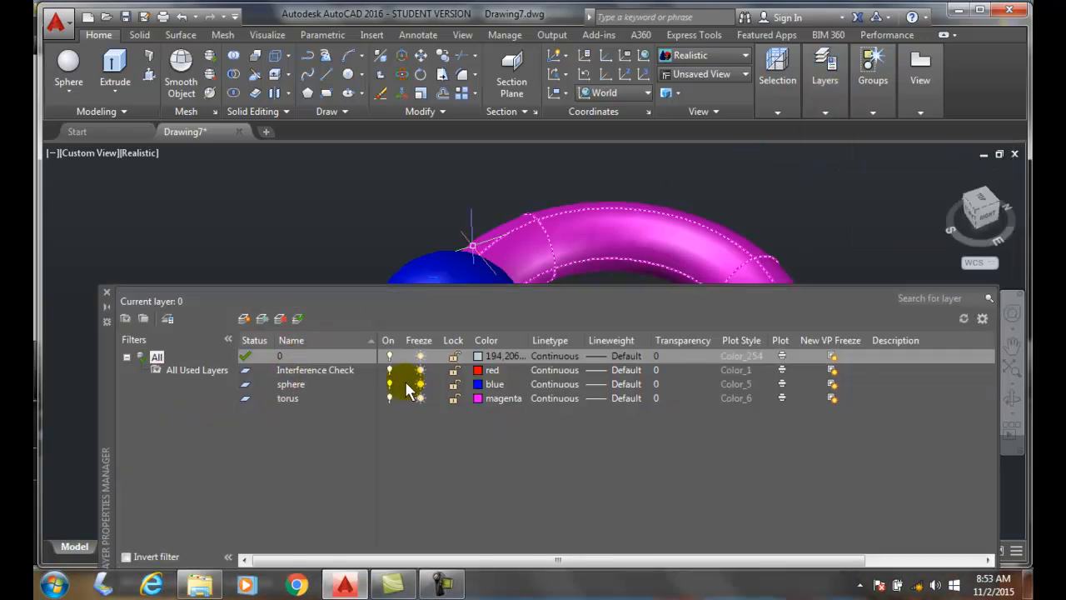
Step: Turn off the sphere layer in the Layer Properties Manager
click(420, 398)
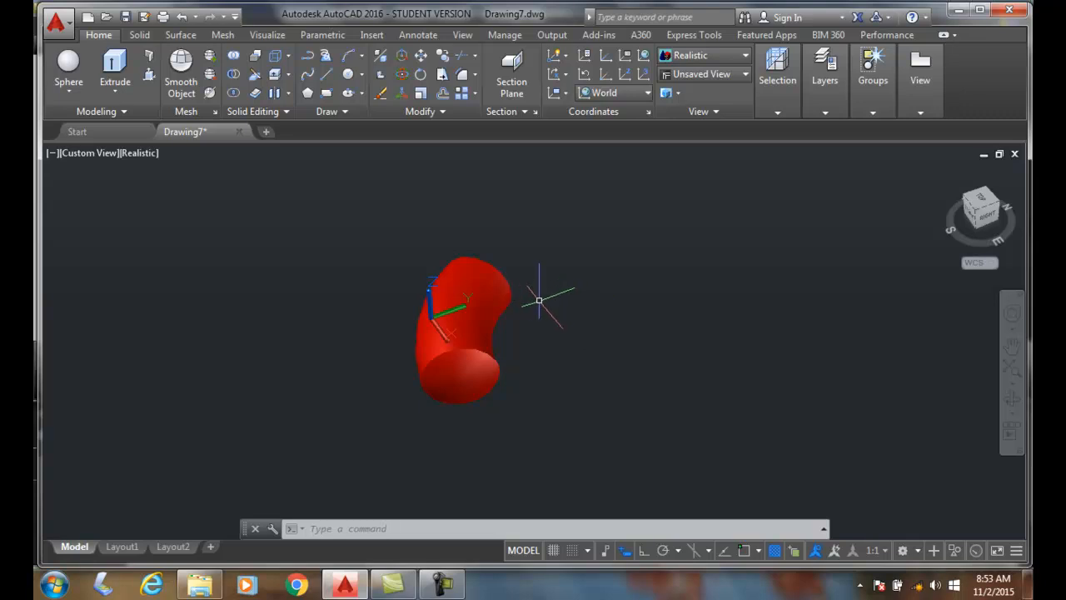
mouse_move(677, 211)
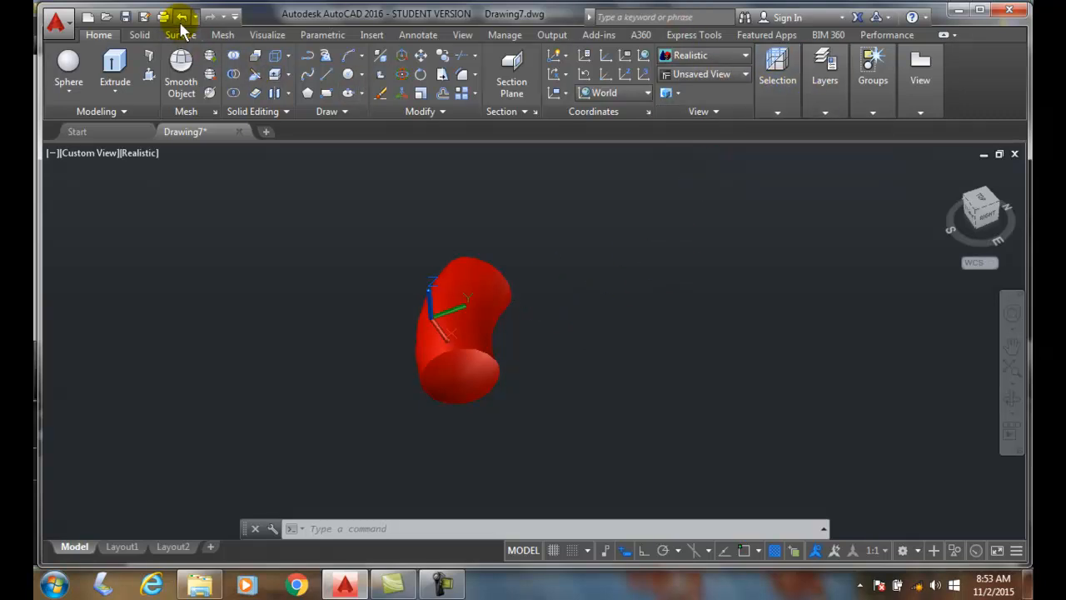
Step: Undo five recent layer and interference changes, then redo once to restore the magenta torus
click(181, 16)
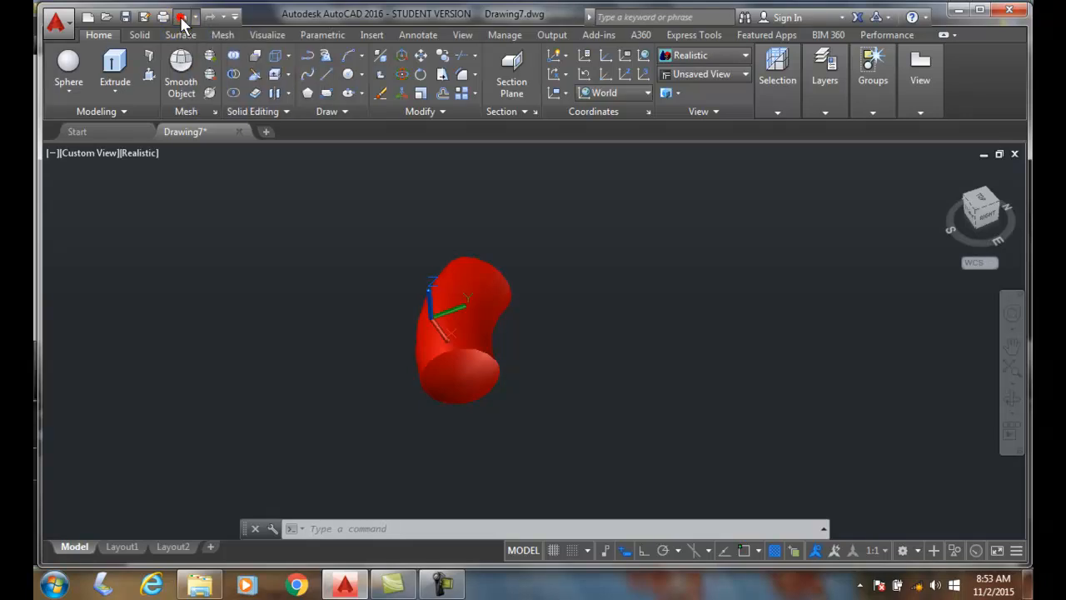
click(184, 17)
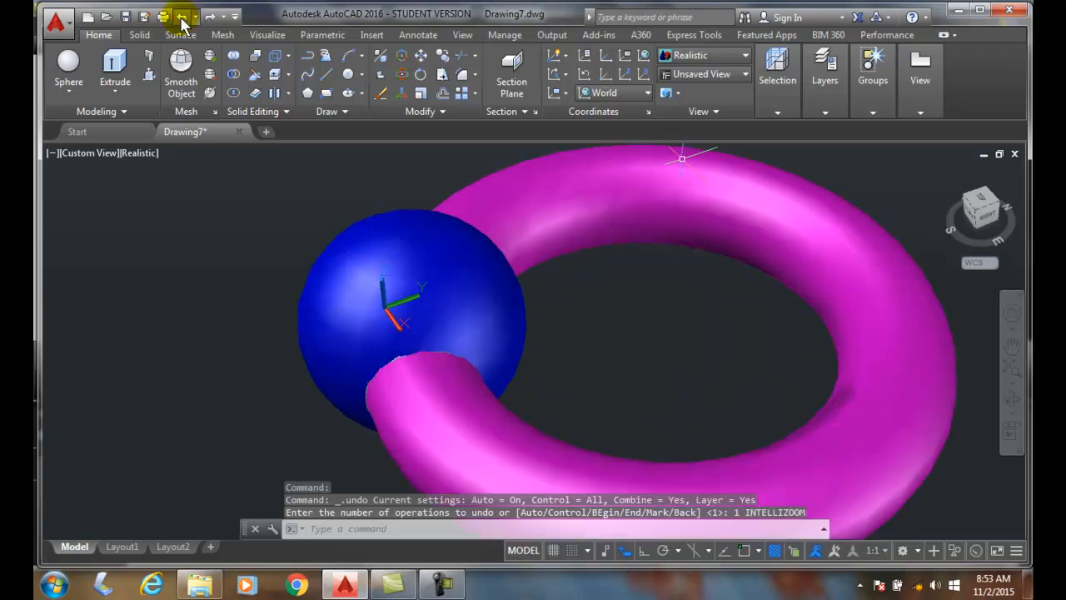
click(164, 16)
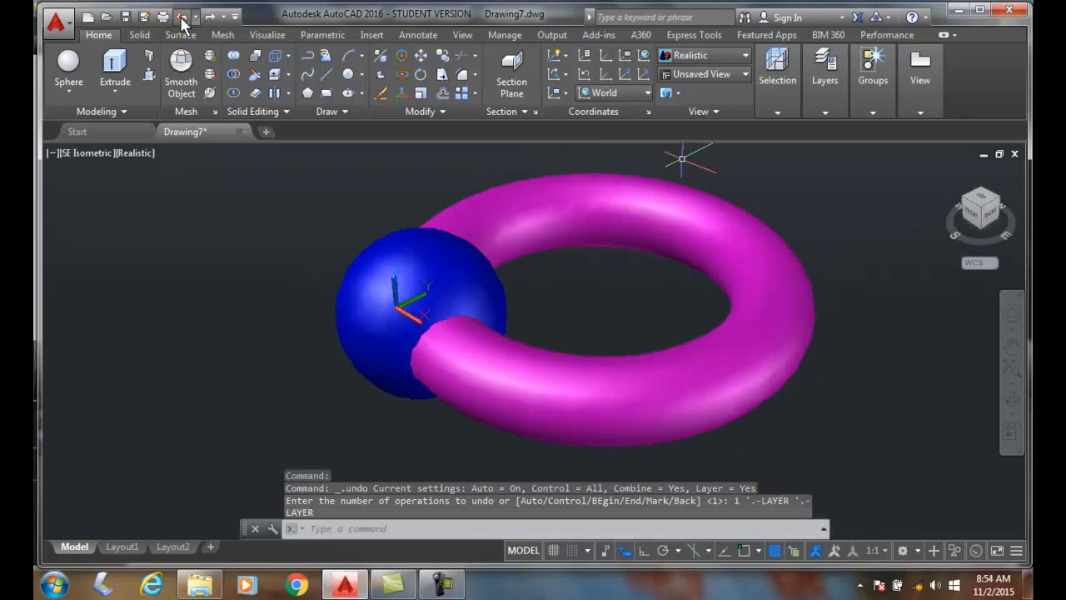
click(181, 17)
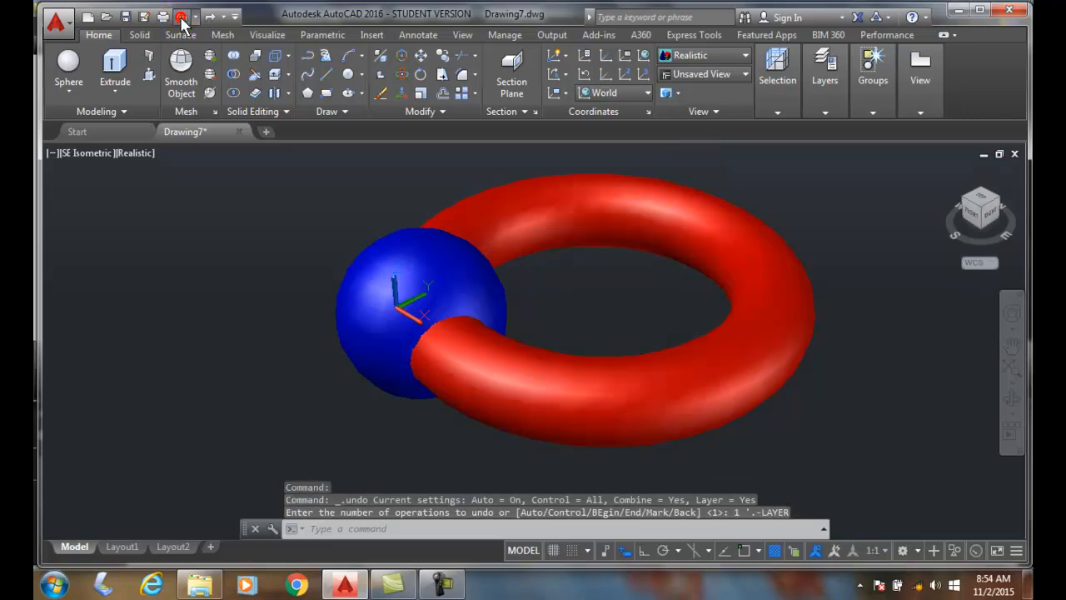
click(182, 16)
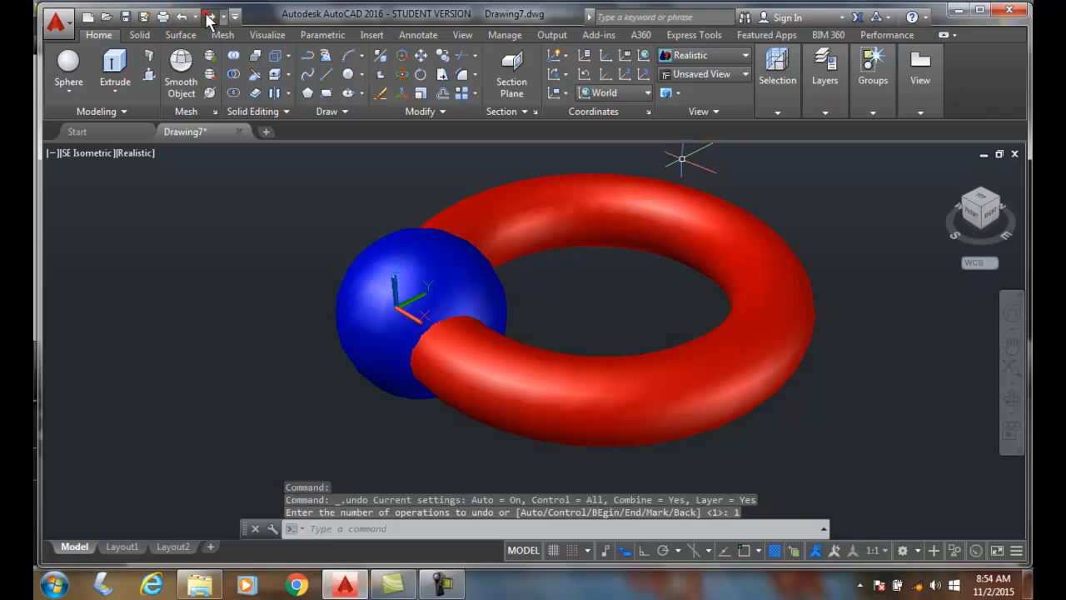
click(210, 17)
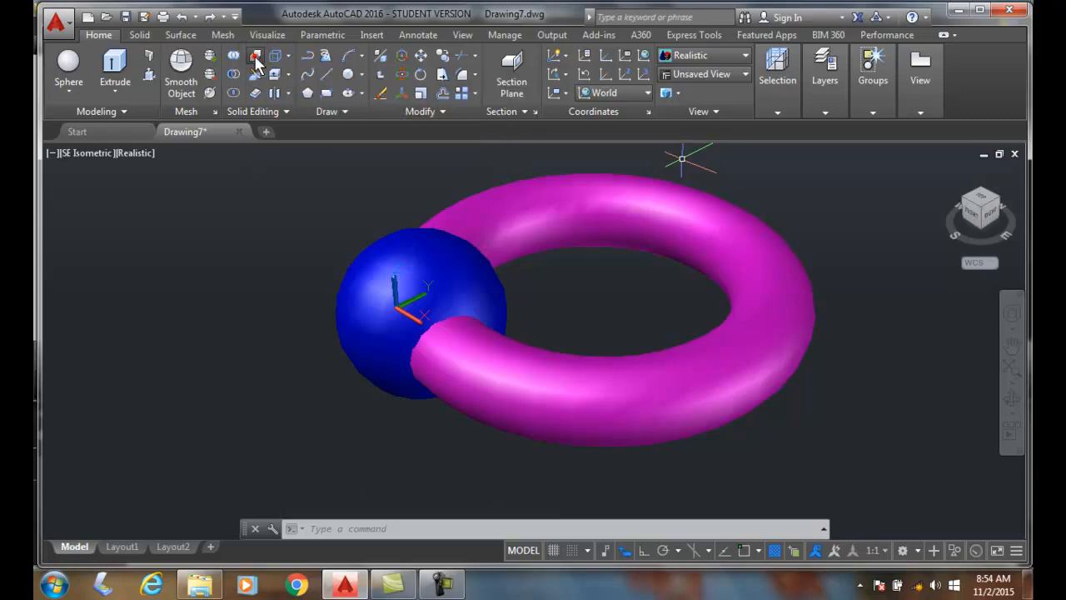
Step: Rerun INTERFERE with the sphere and torus both selected as the first set
click(255, 56)
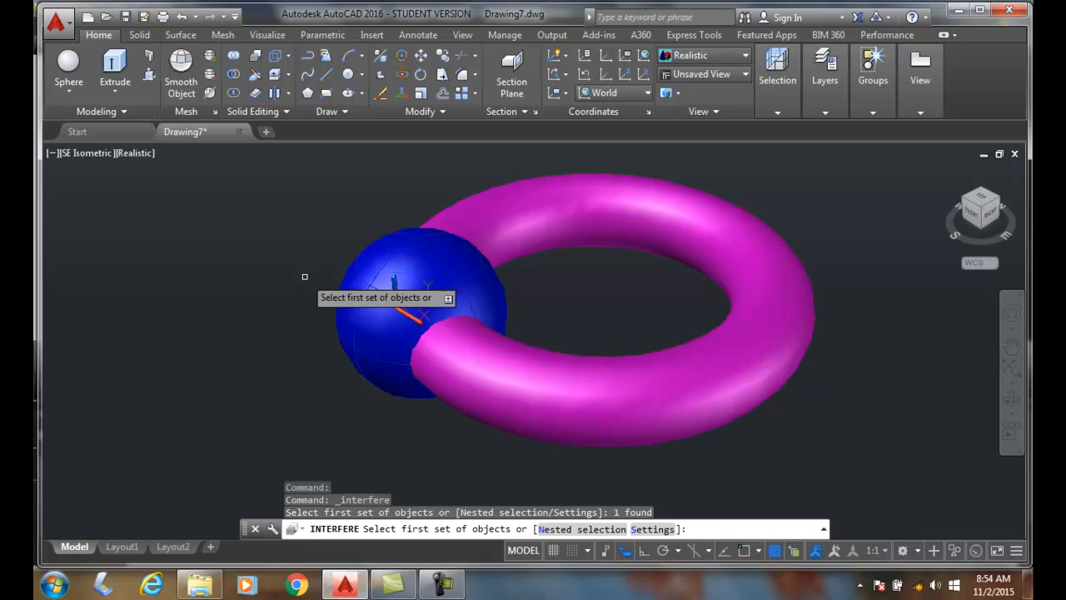
mouse_move(369, 341)
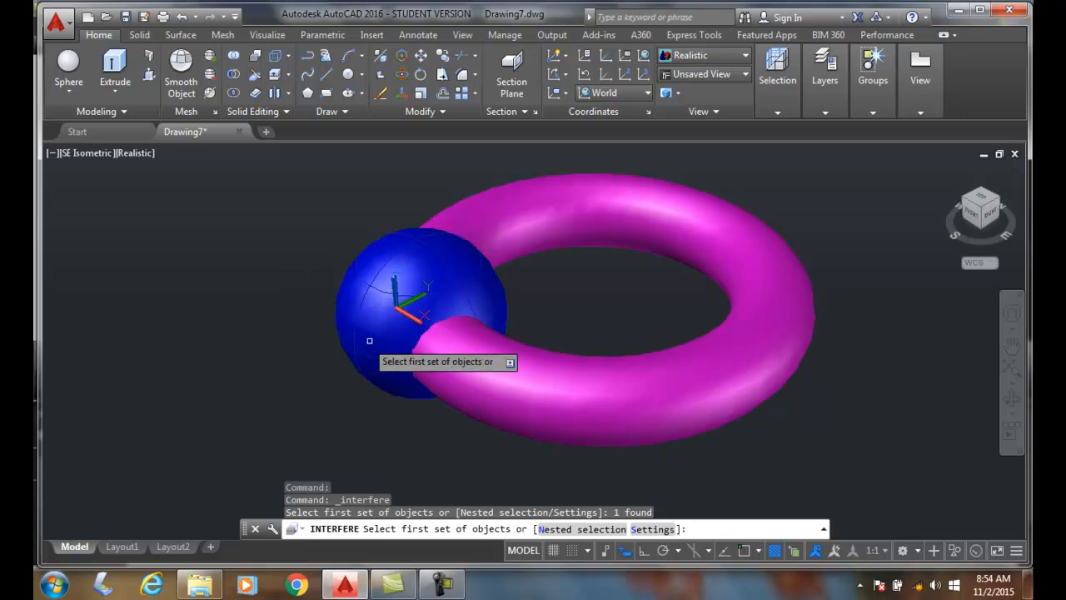
click(481, 350)
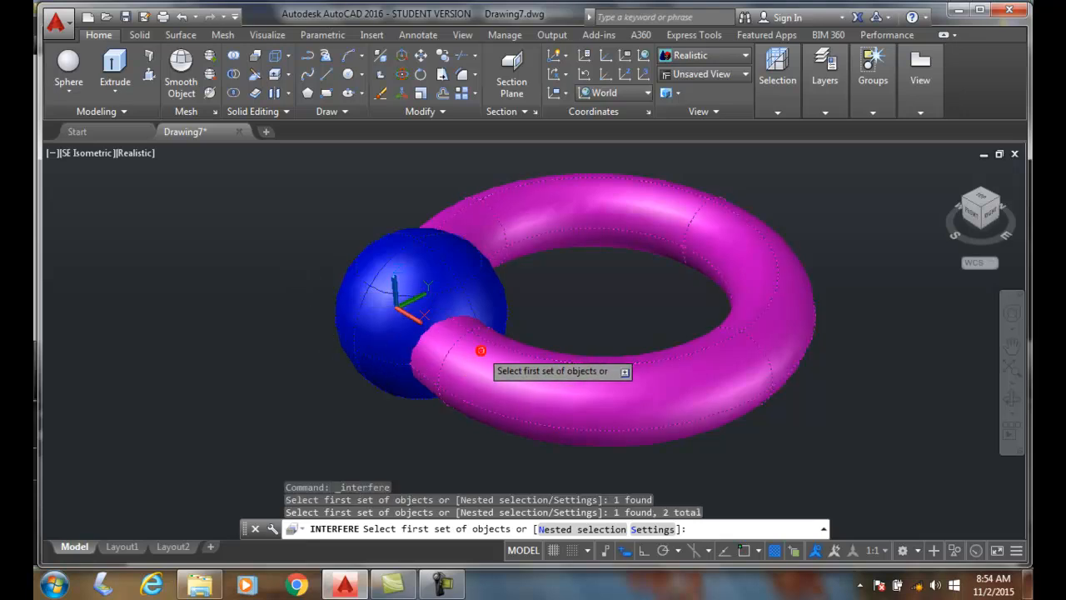
mouse_move(562, 320)
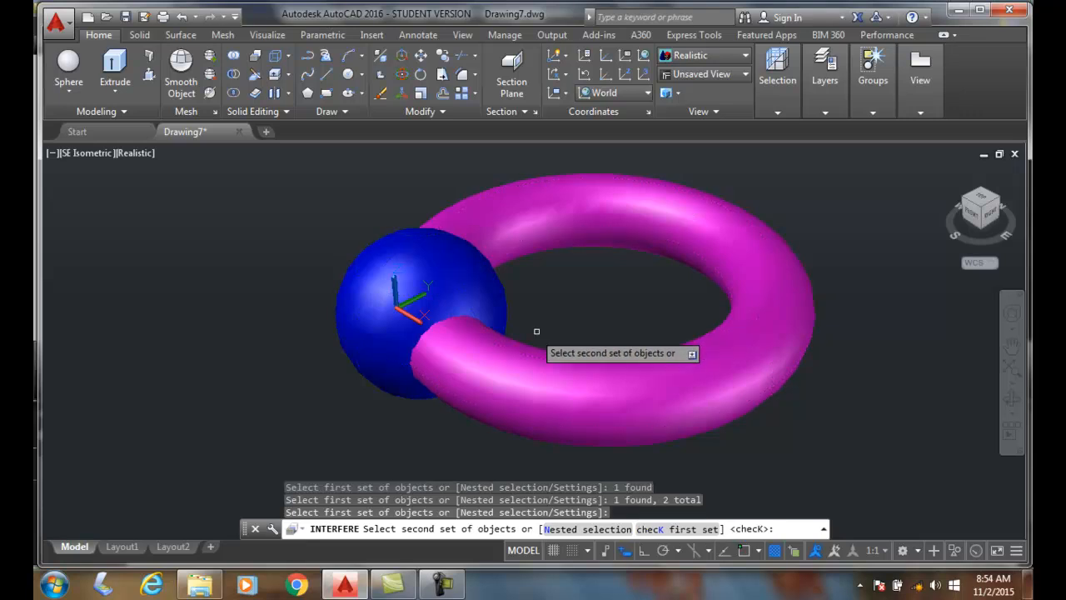
mouse_move(766, 489)
text(K)
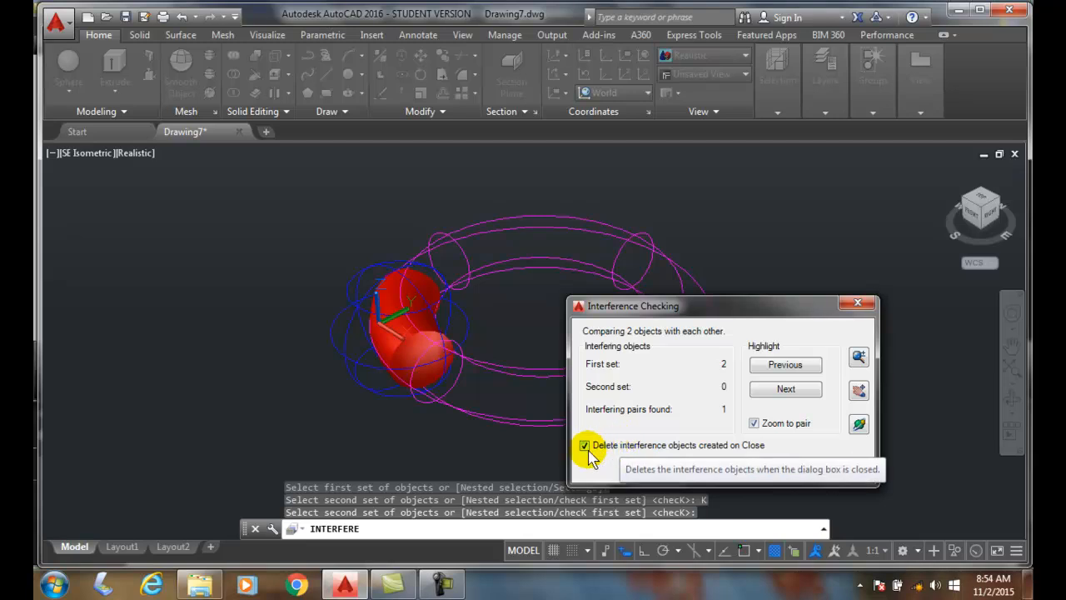
Step: Keep the interference solid by unticking delete-on-close, then close the results
click(585, 445)
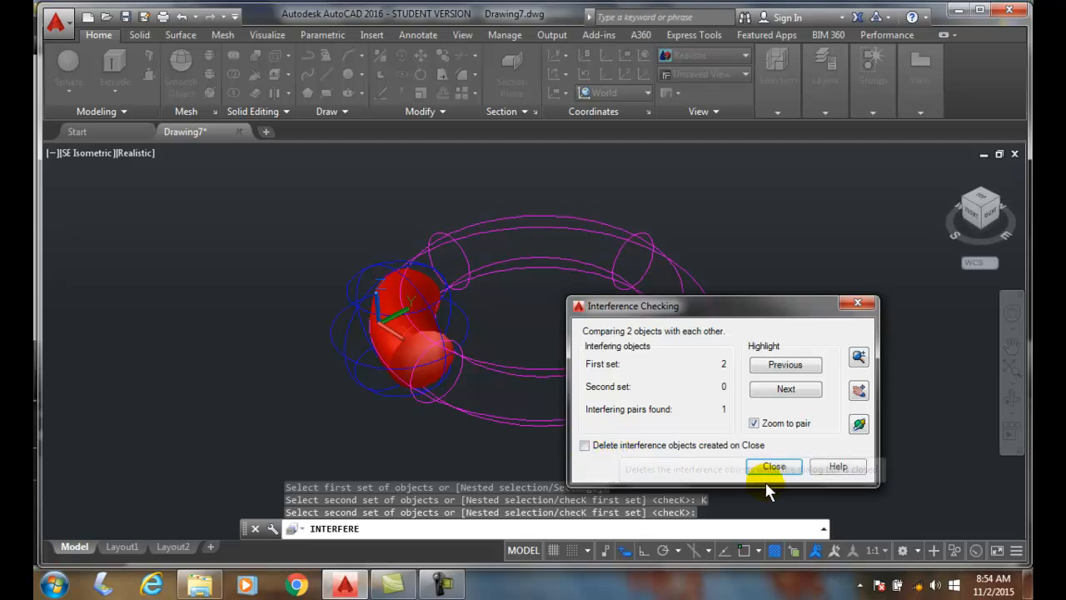
click(773, 465)
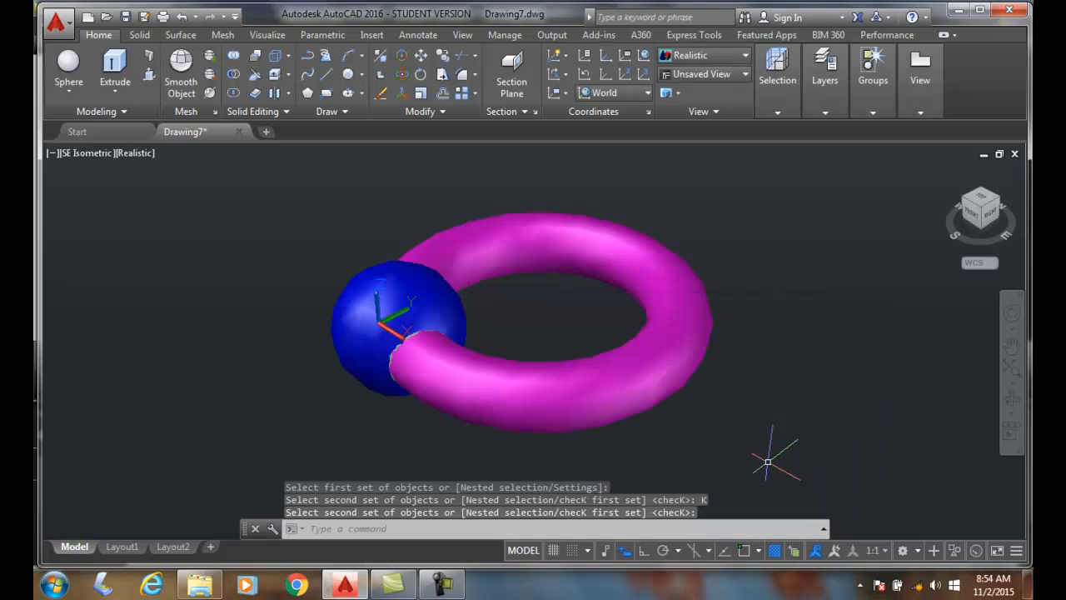
mouse_move(190, 299)
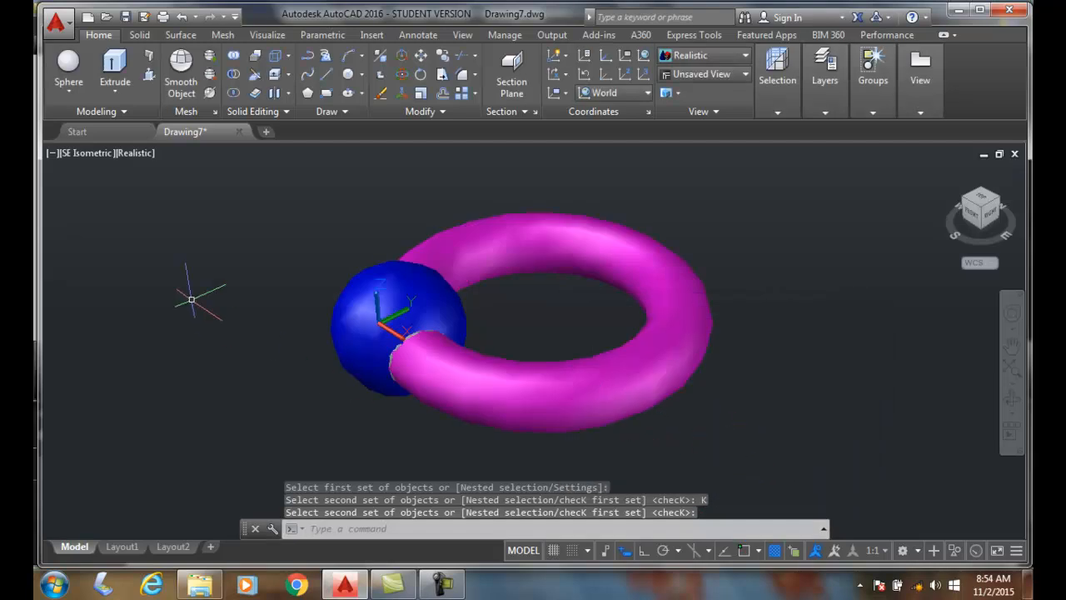
Step: Select the interference solid inside the sphere and move it to the lower left beside the shapes
click(433, 327)
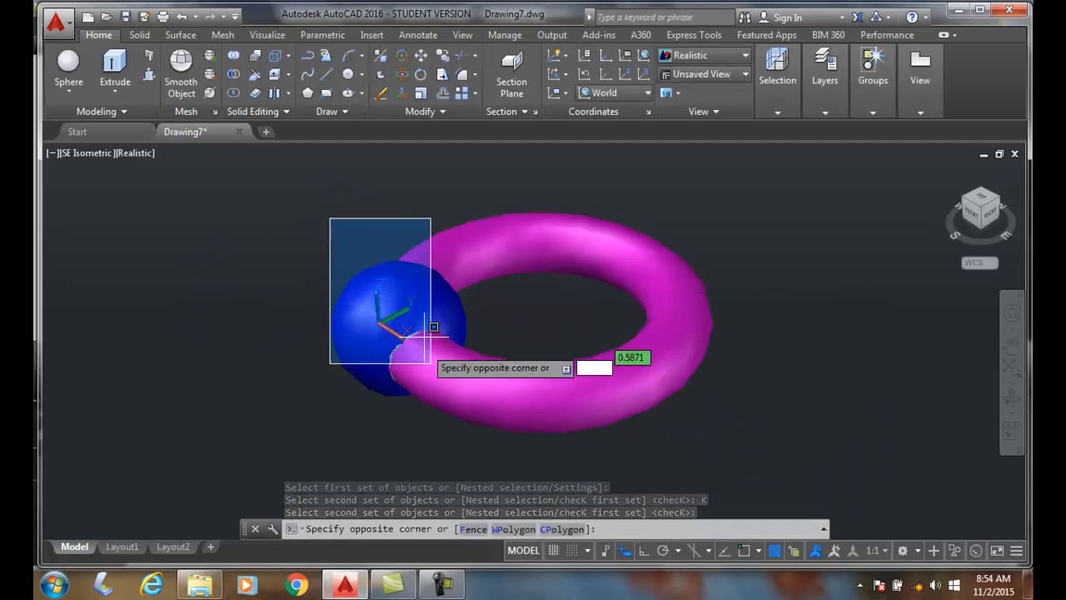
mouse_move(471, 425)
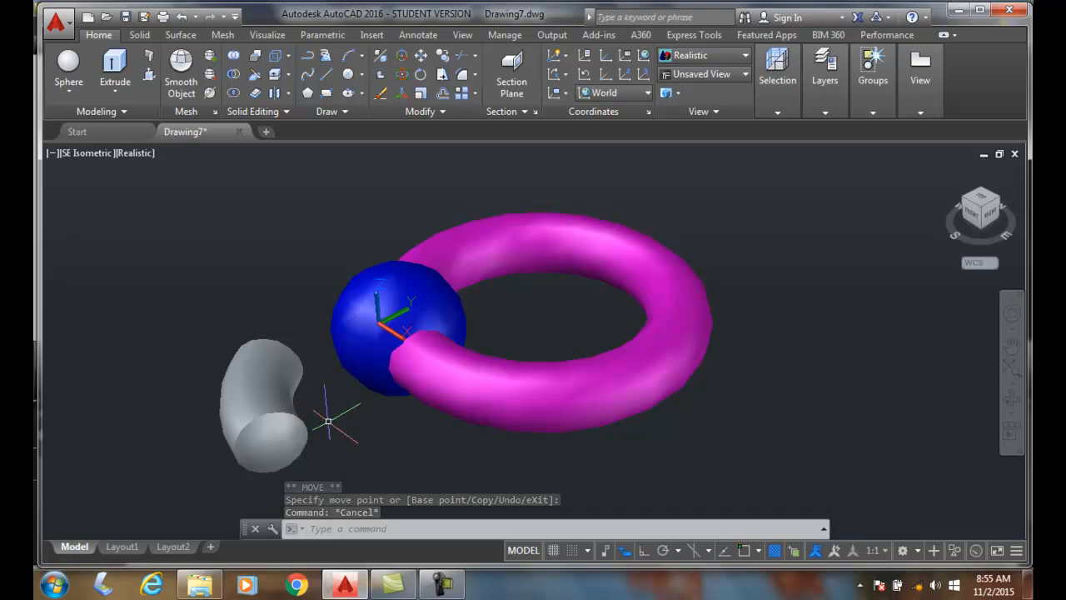
click(266, 404)
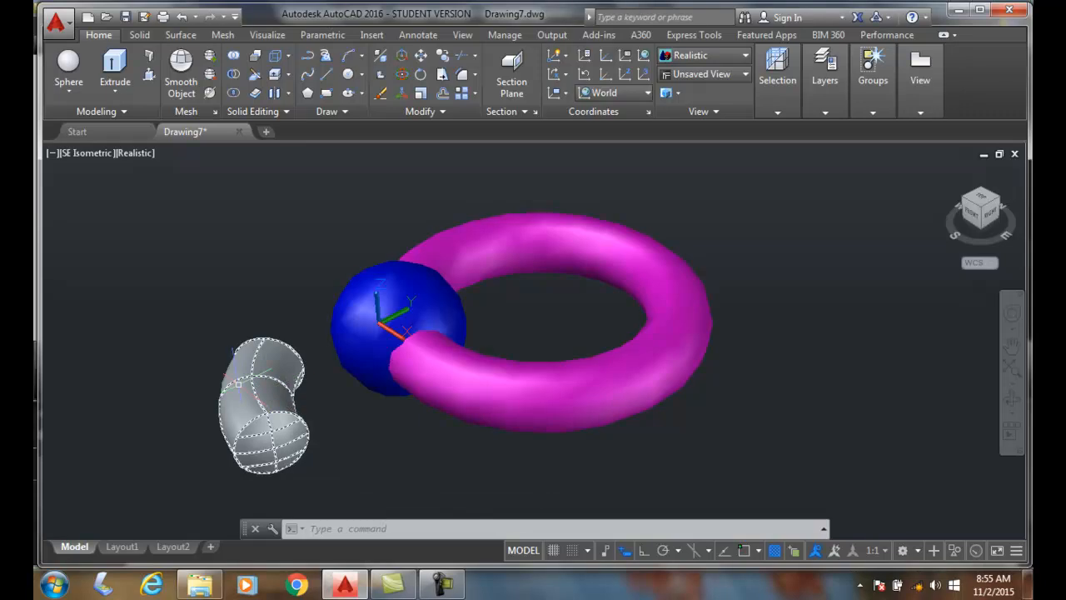